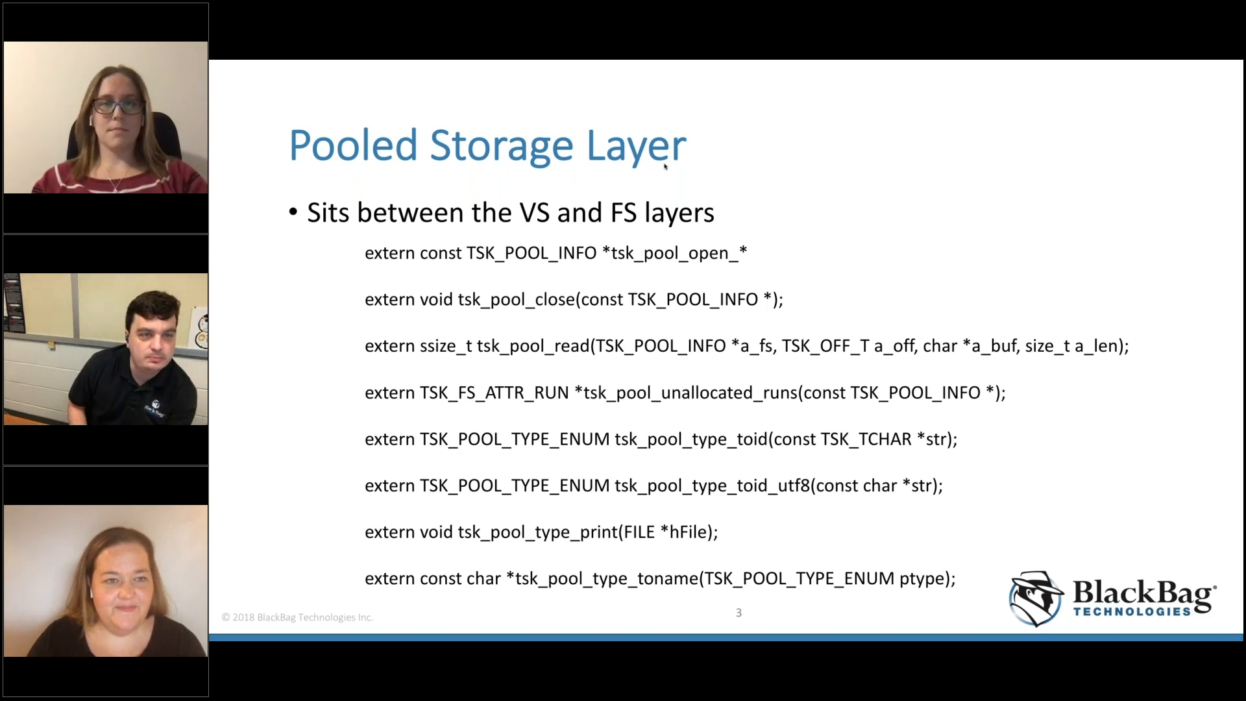
# Advance the slideshow to slide 4, 'File System Layer'.
pyautogui.press('Right')
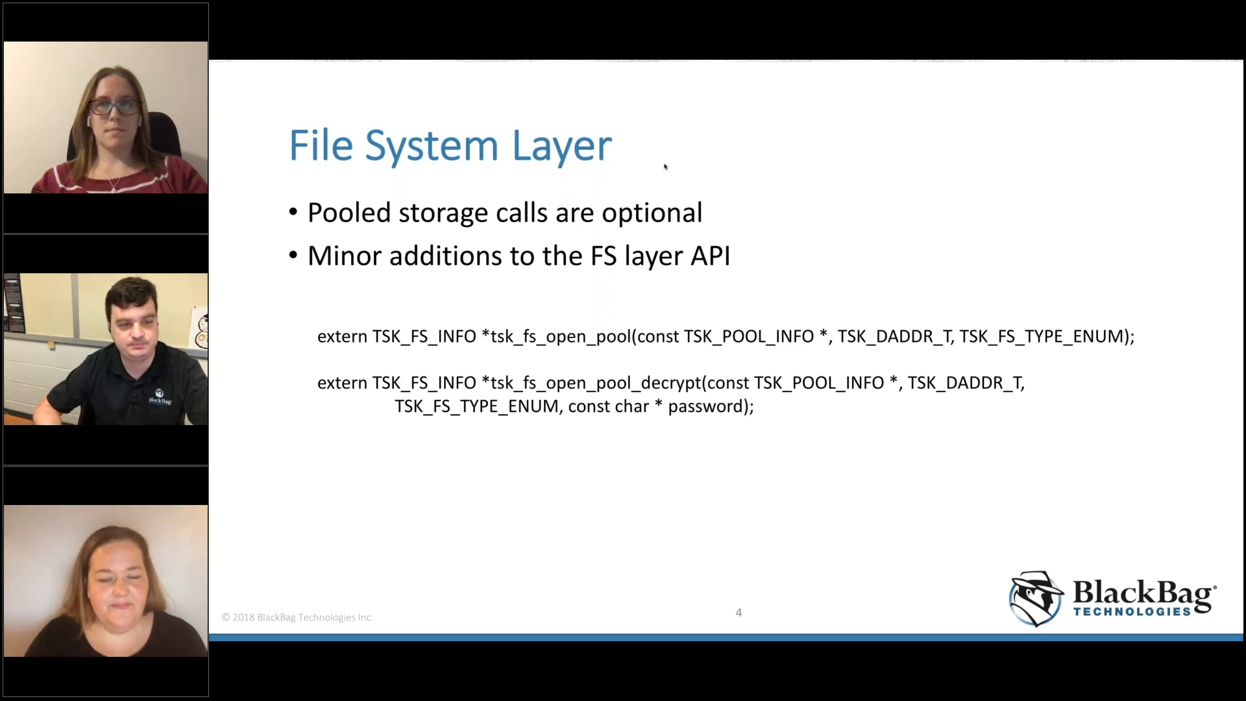
# Advance the slideshow to slide 5, 'New Dependencies'.
pyautogui.press('right')
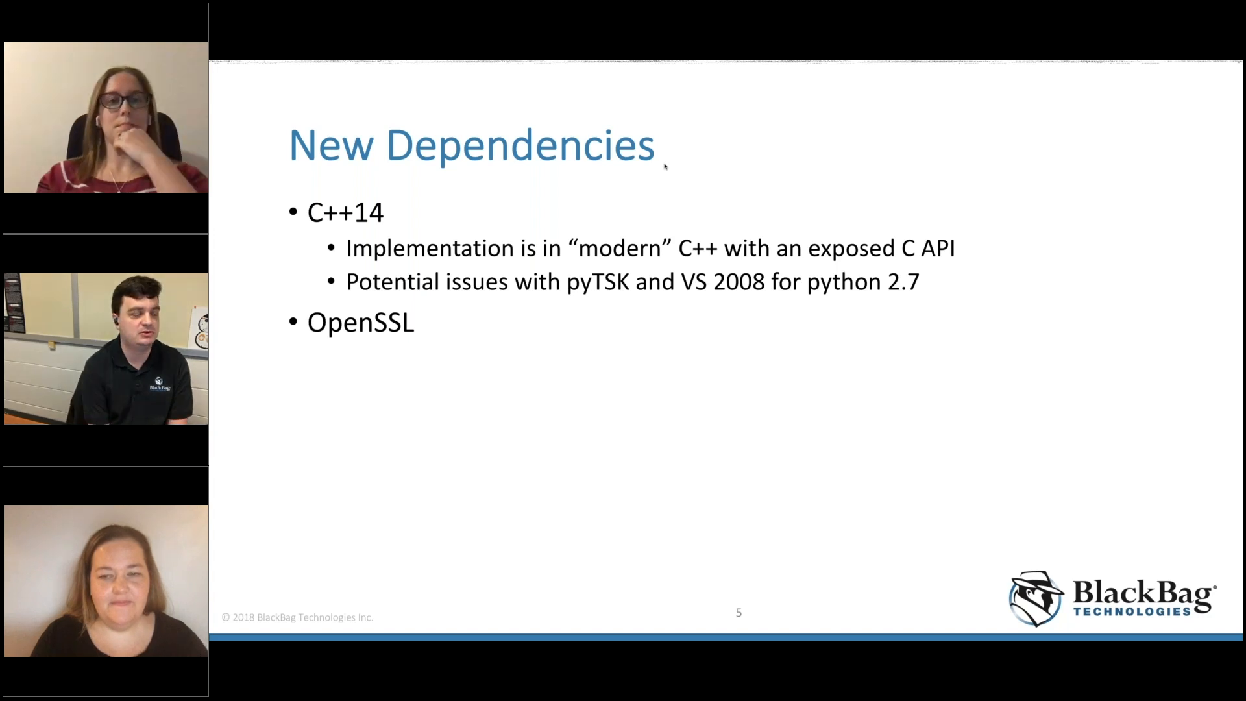
pyautogui.press('right')
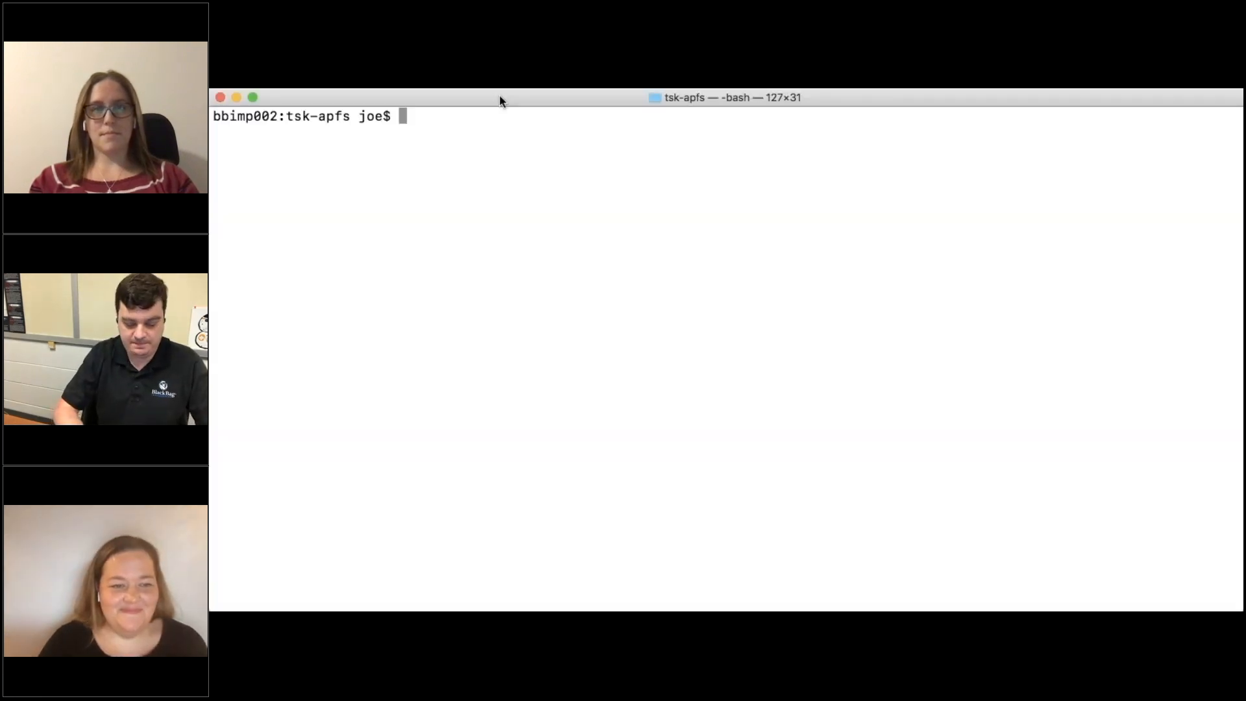
# Run ./mmls on the Bennett-Computer-Image-180717 E01 image on the Desktop.
pyautogui.write('./')
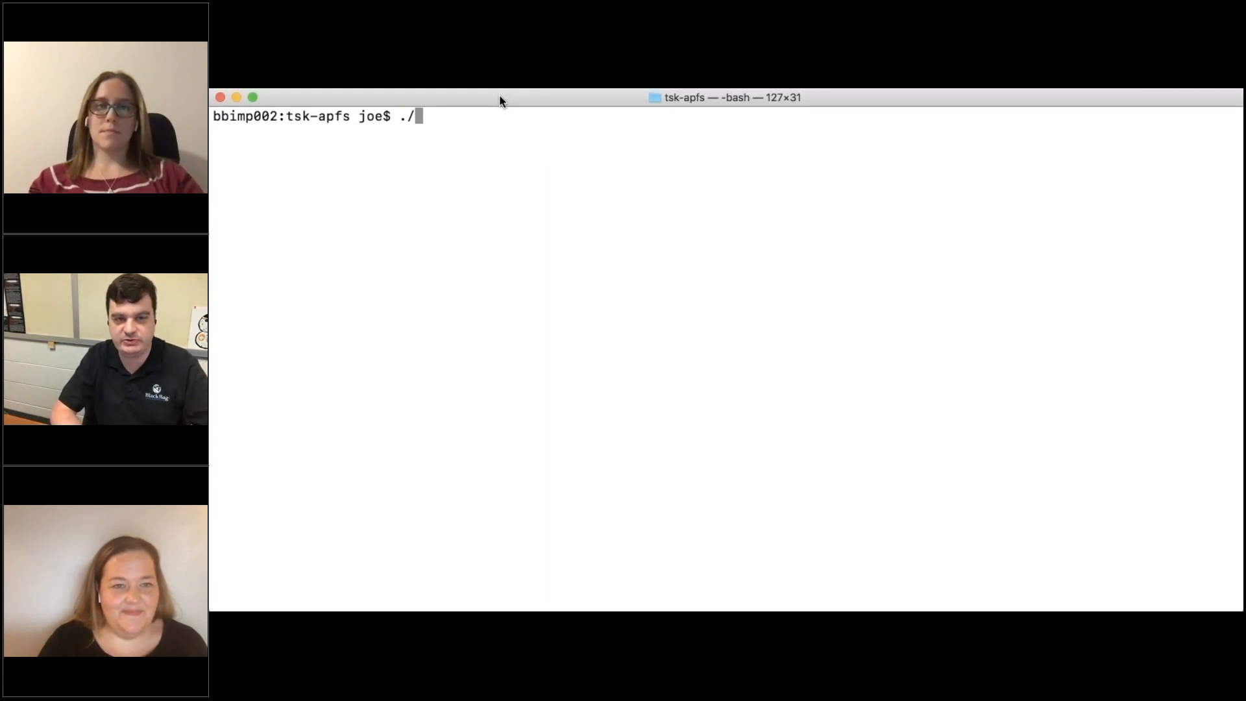
pyautogui.write('mmls ~/Dw')
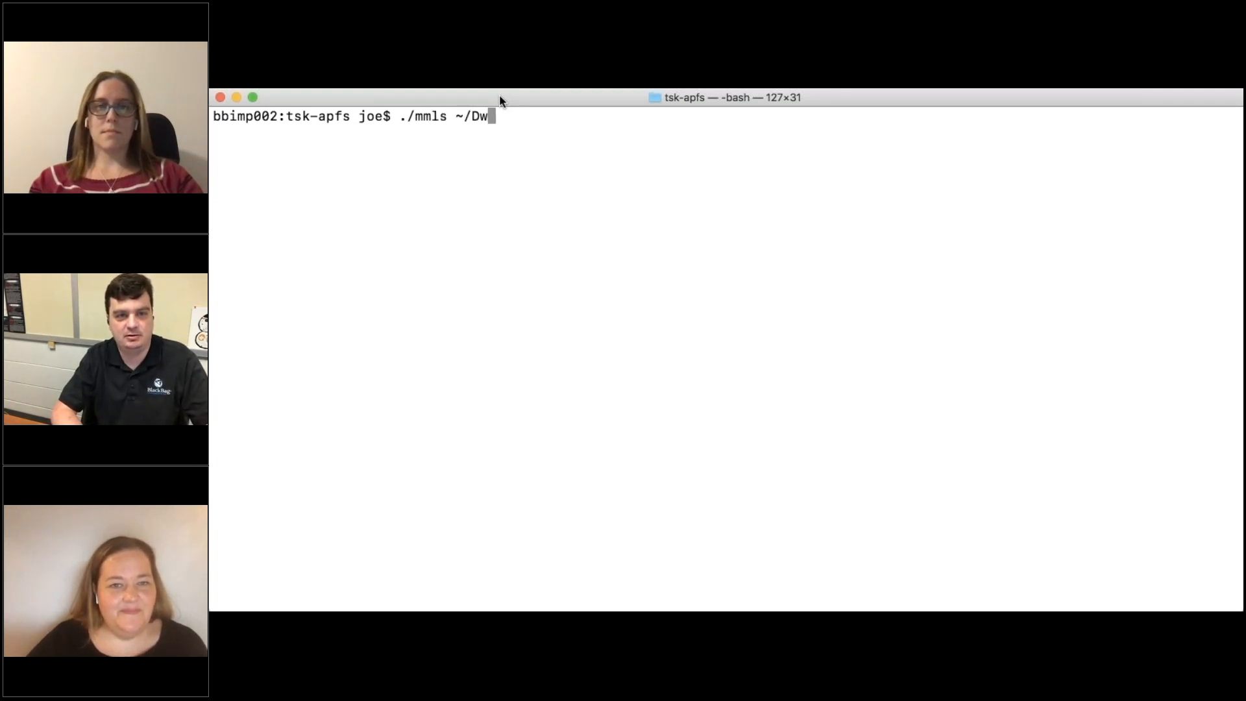
pyautogui.write('esktop/')
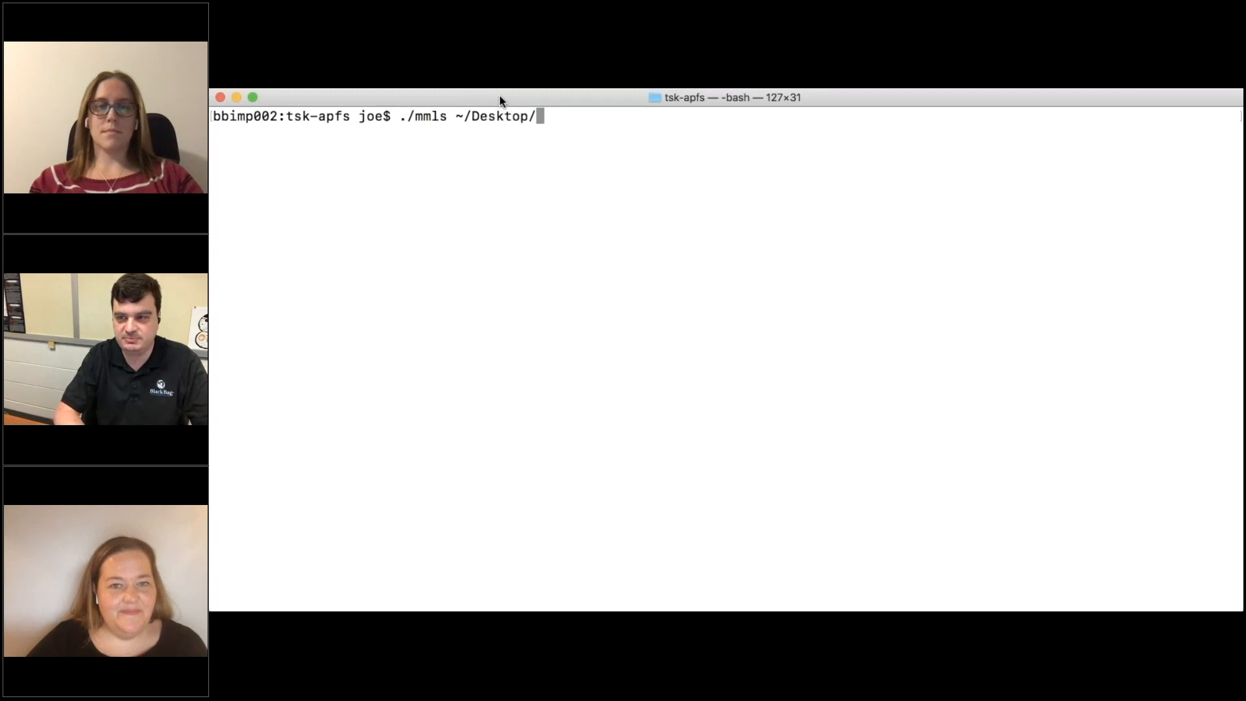
pyautogui.write('Bennett-Computer-Image-180717/Bennett-Computer-180717.E0')
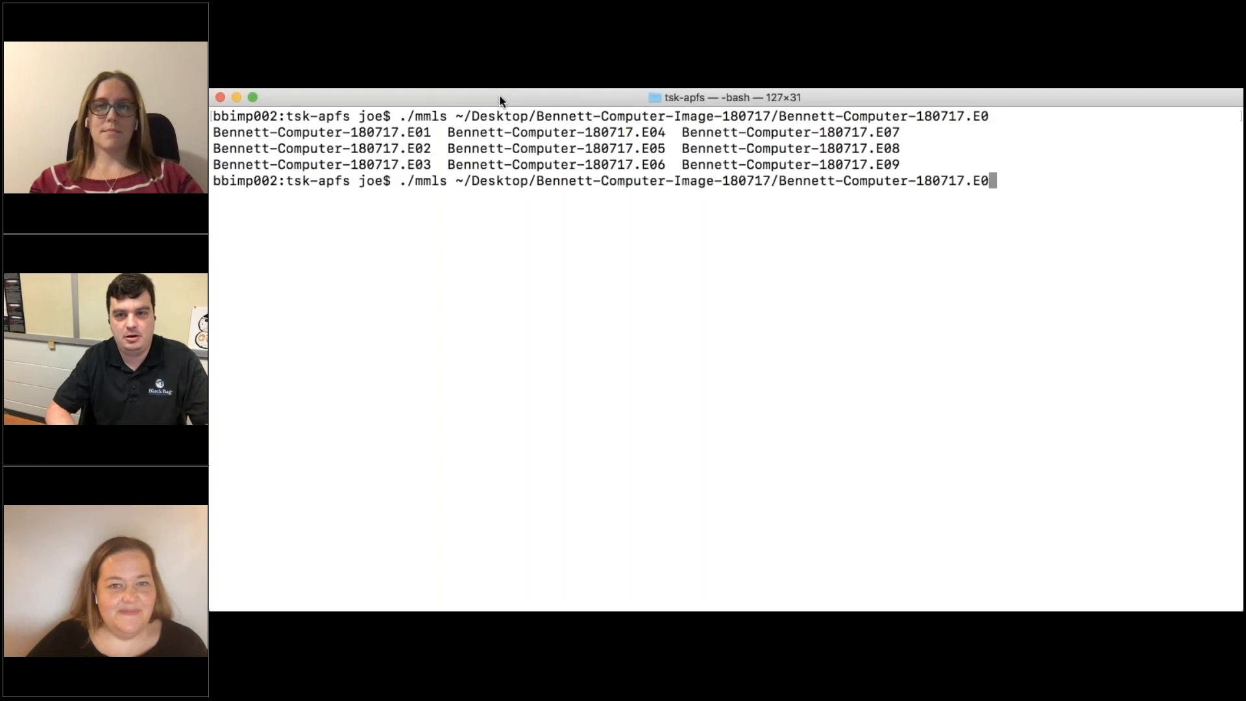
pyautogui.press('Return')
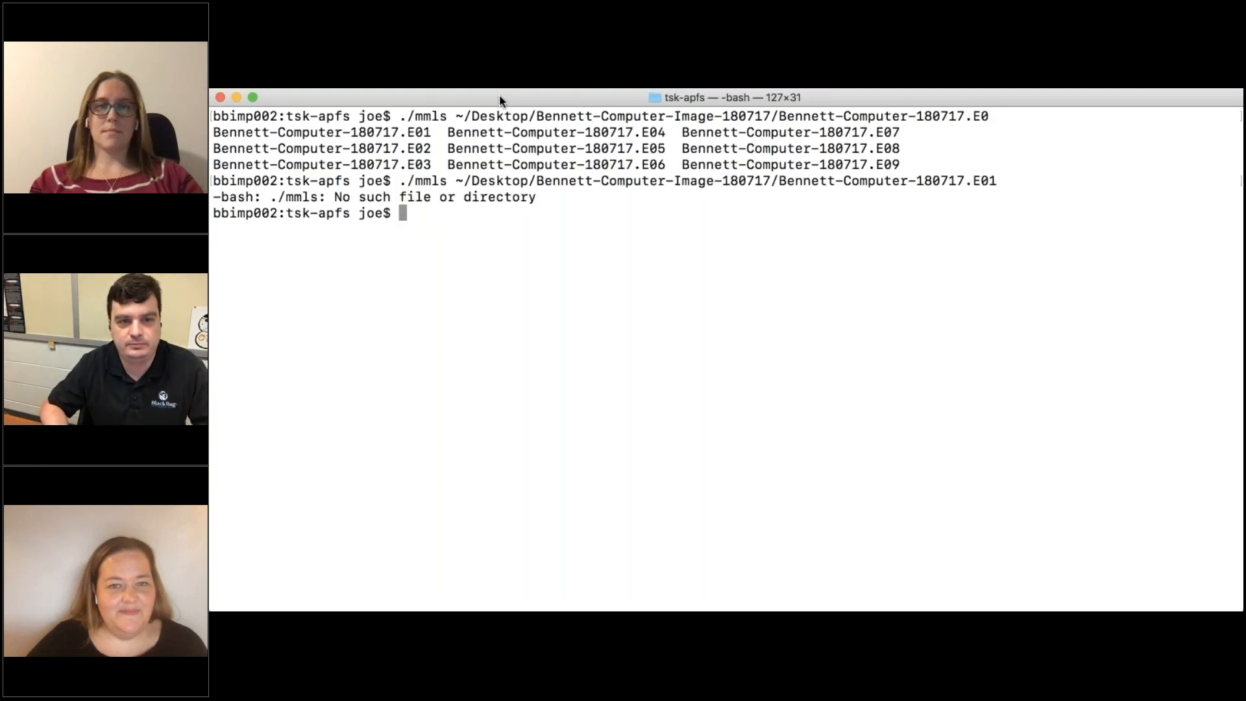
pyautogui.write('l')
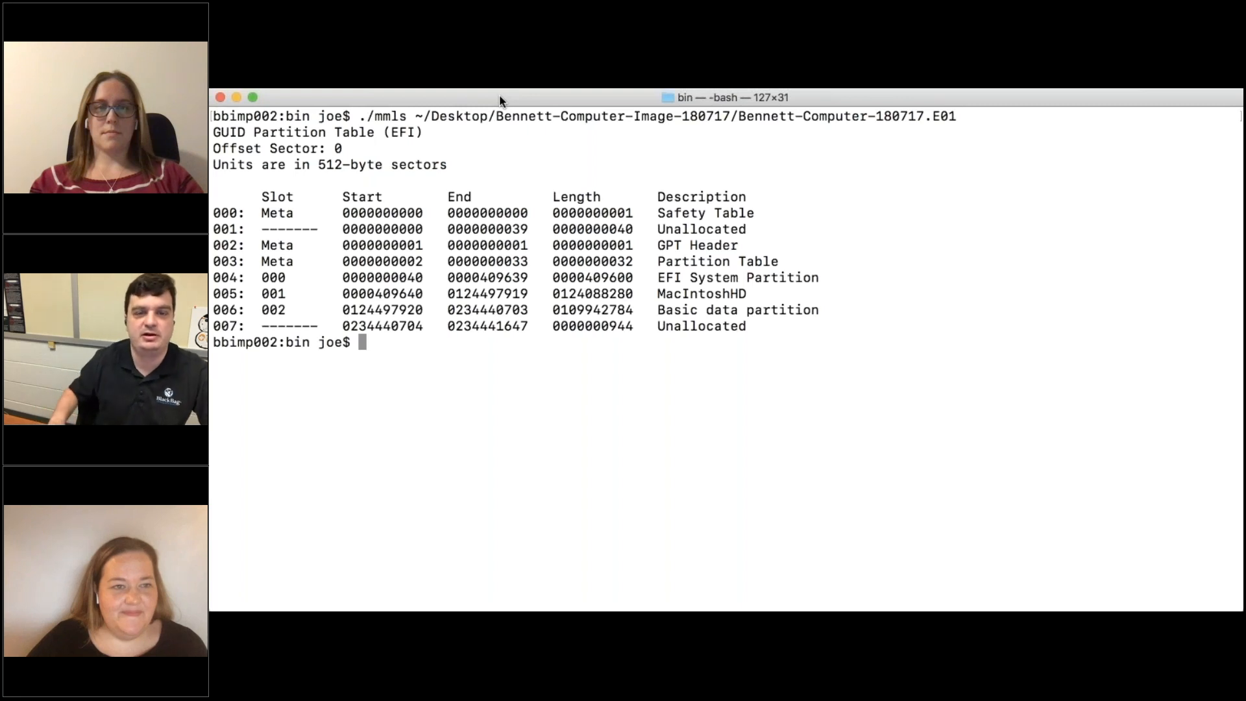
pyautogui.moveTo(650, 309)
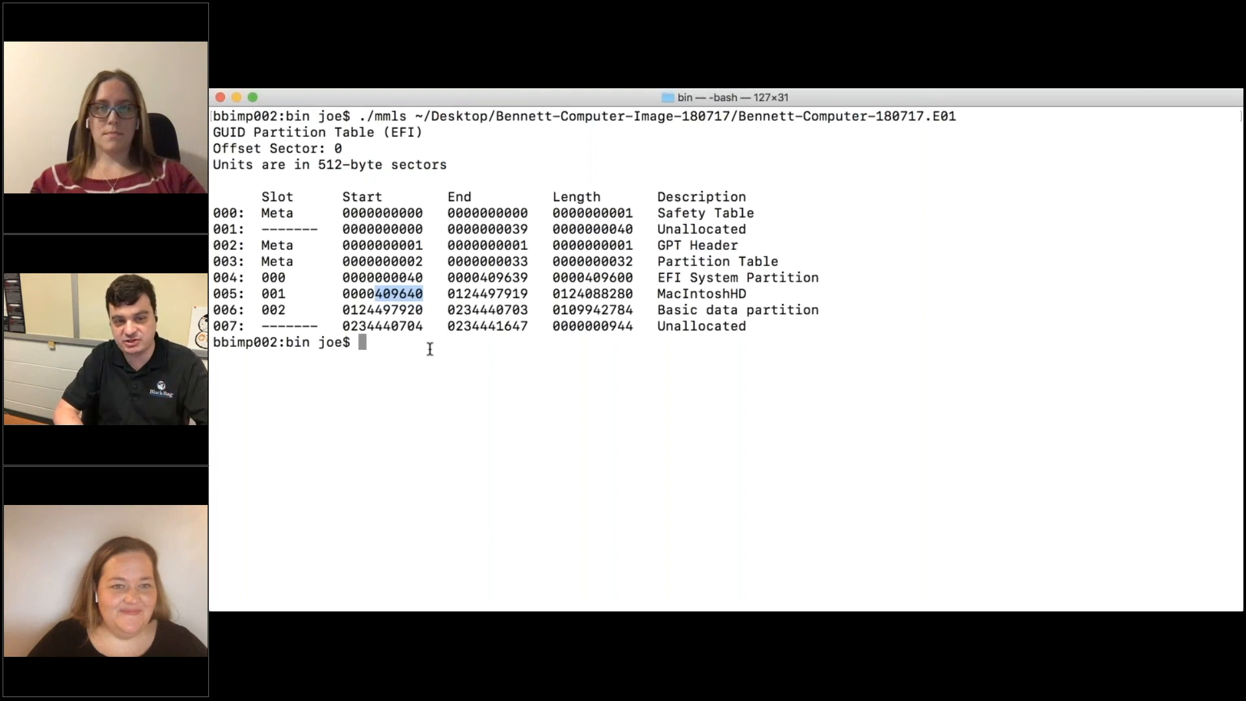
# Enter ./pstat -o 409640 on Bennett-Computer-180717.E01, piped to less.
pyautogui.write('./')
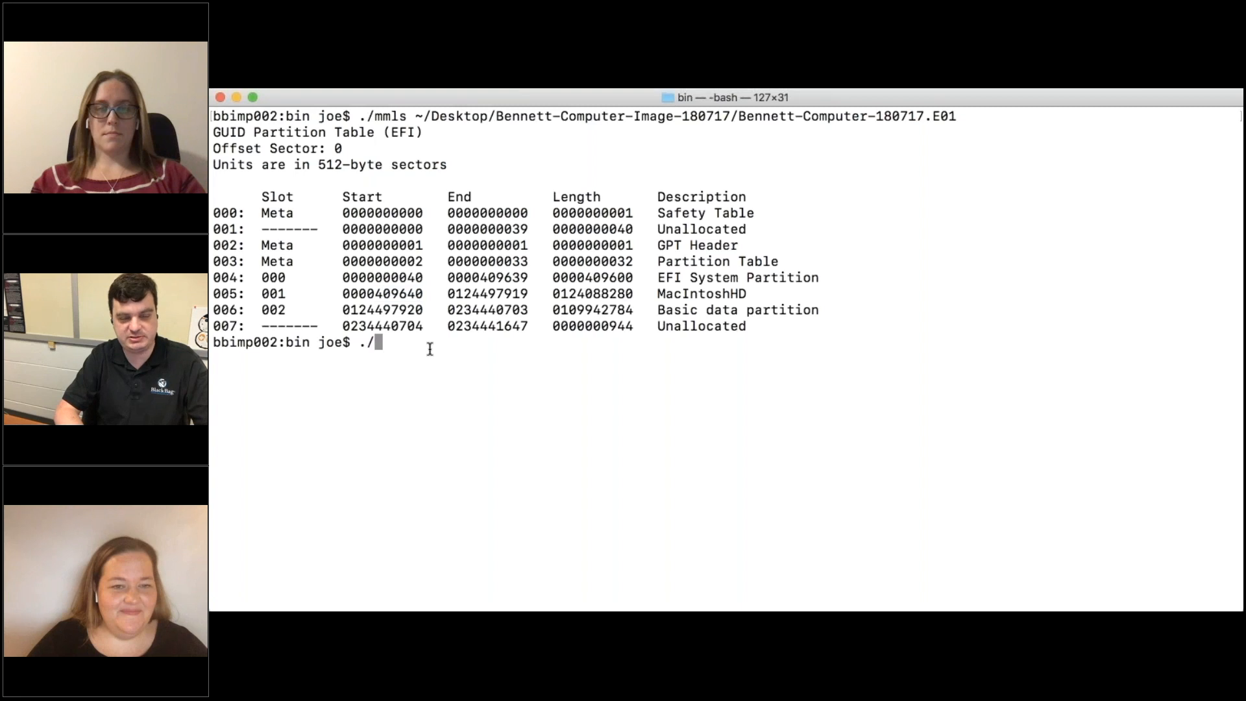
pyautogui.write('pstat')
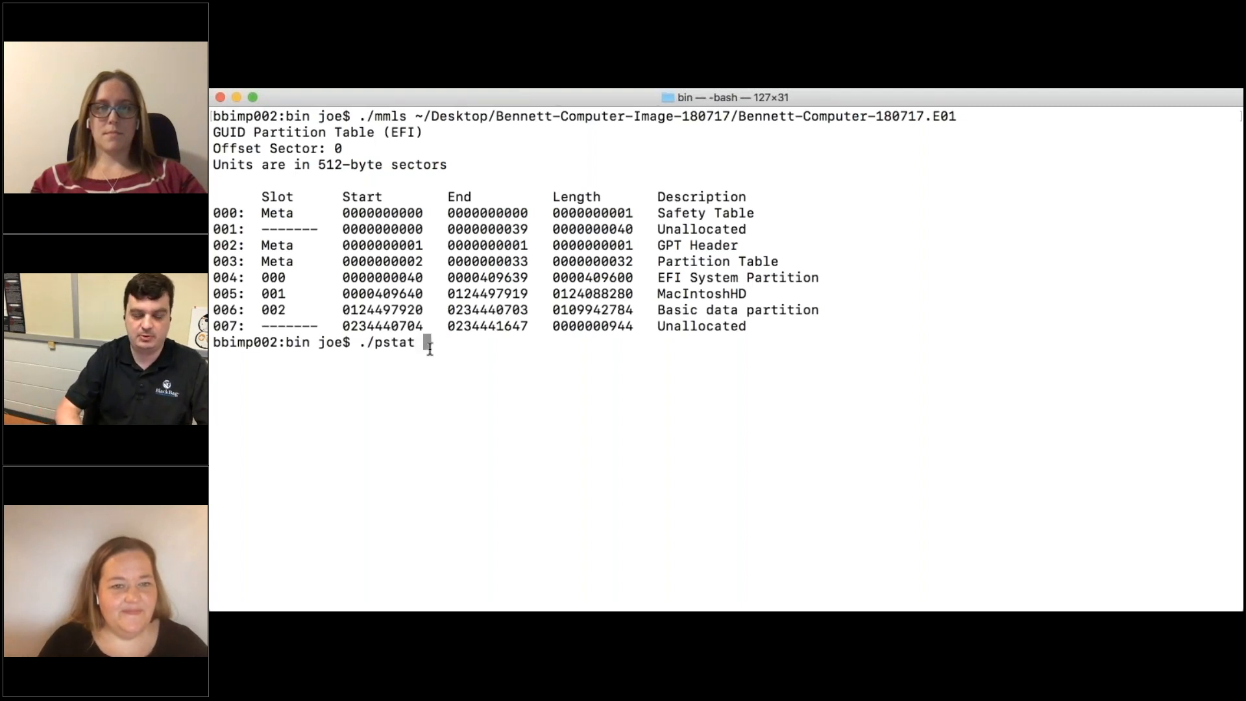
pyautogui.write('o 409640')
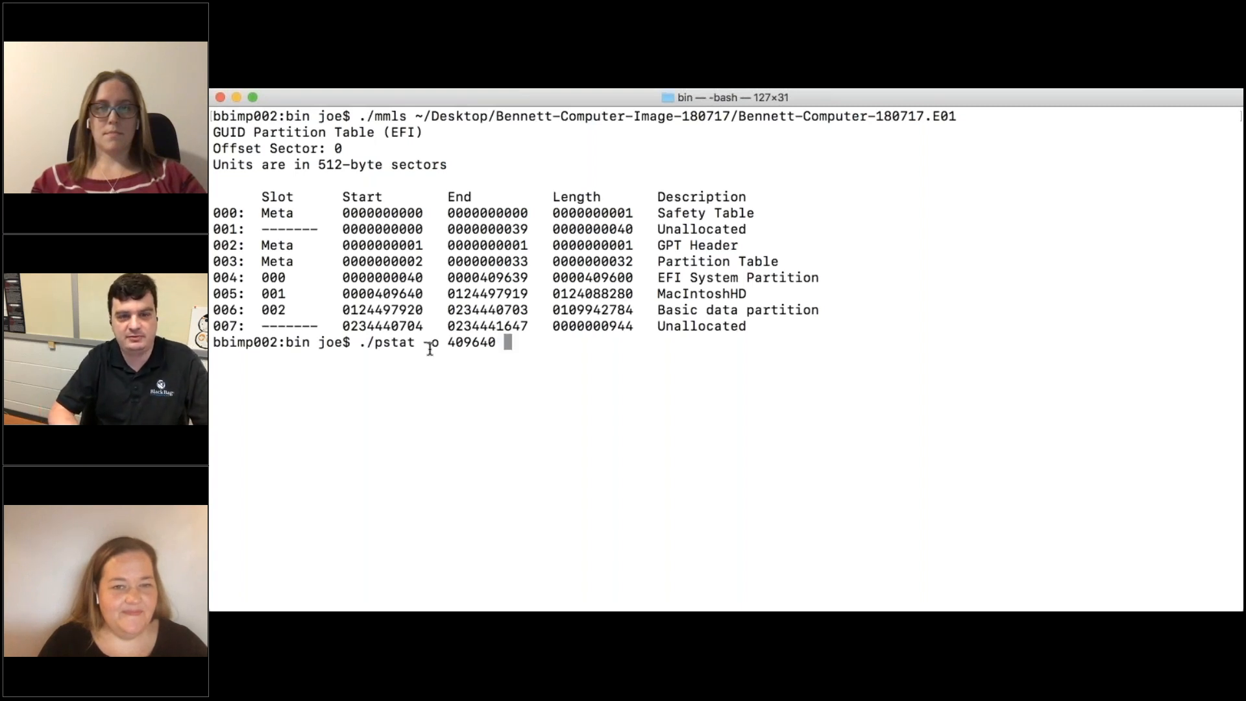
pyautogui.write('~/Desktop/')
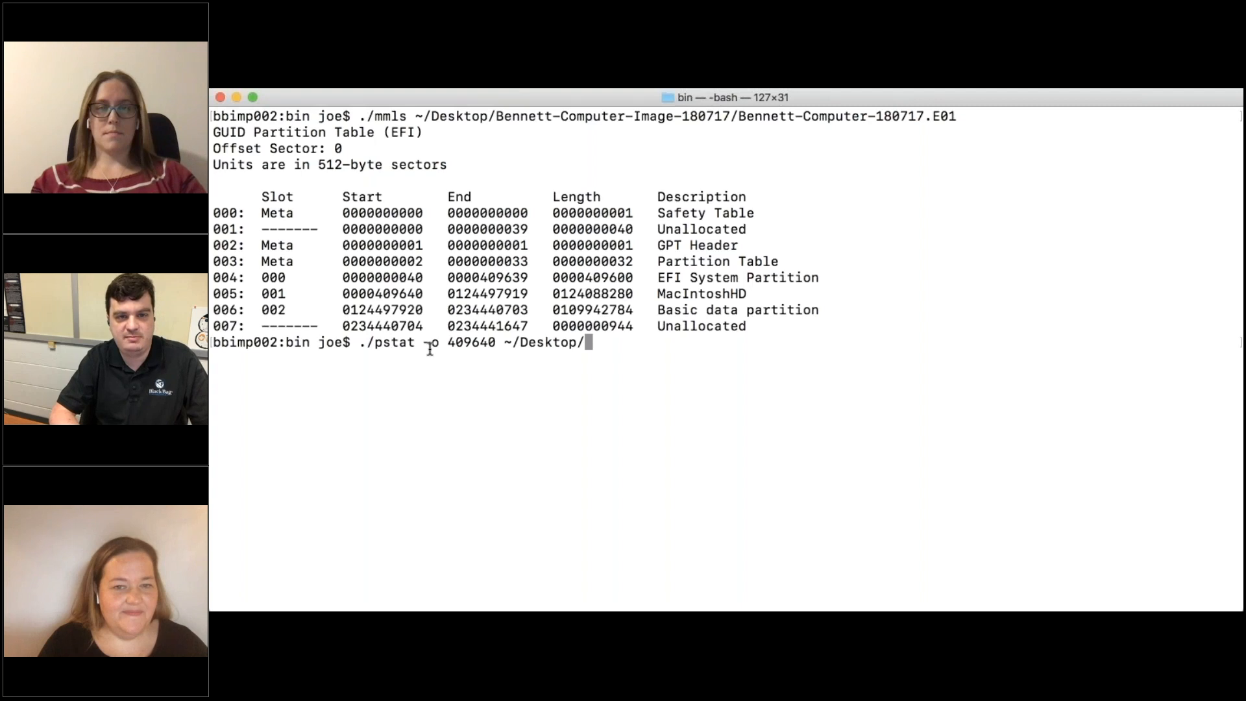
pyautogui.write('Bennett-Computer-Image-180717/Bennett-Computer-180717.E')
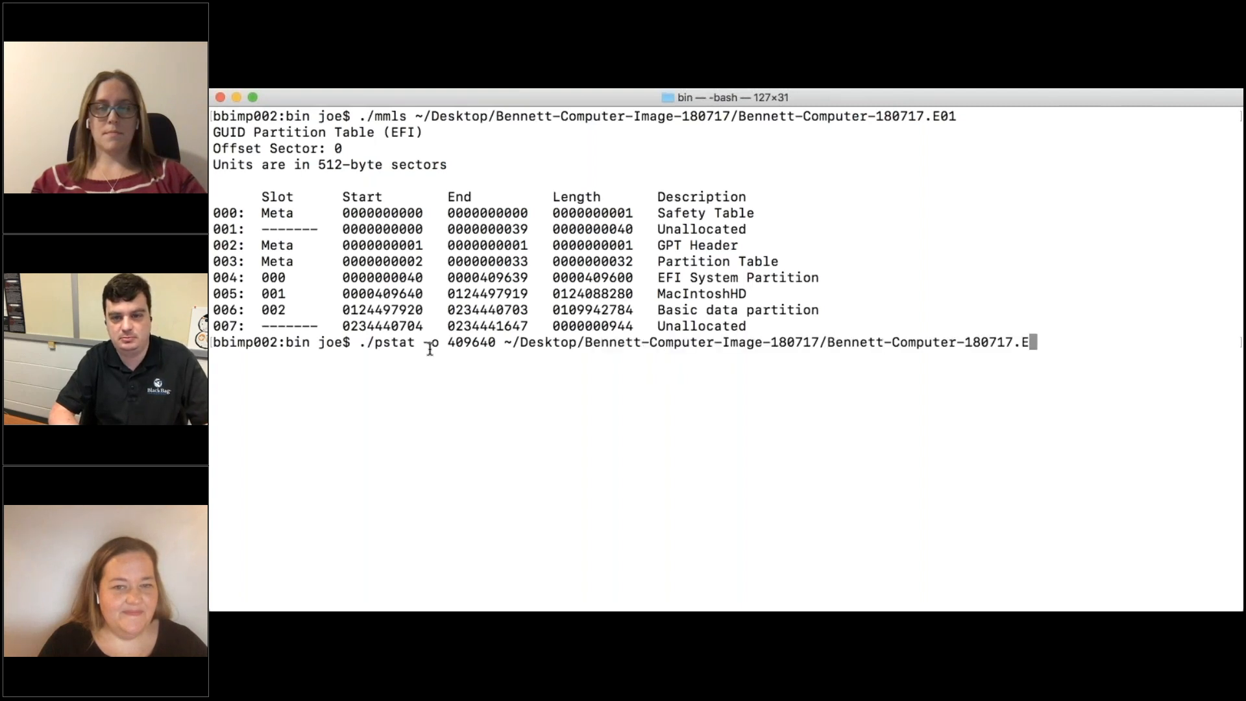
pyautogui.write('01 |')
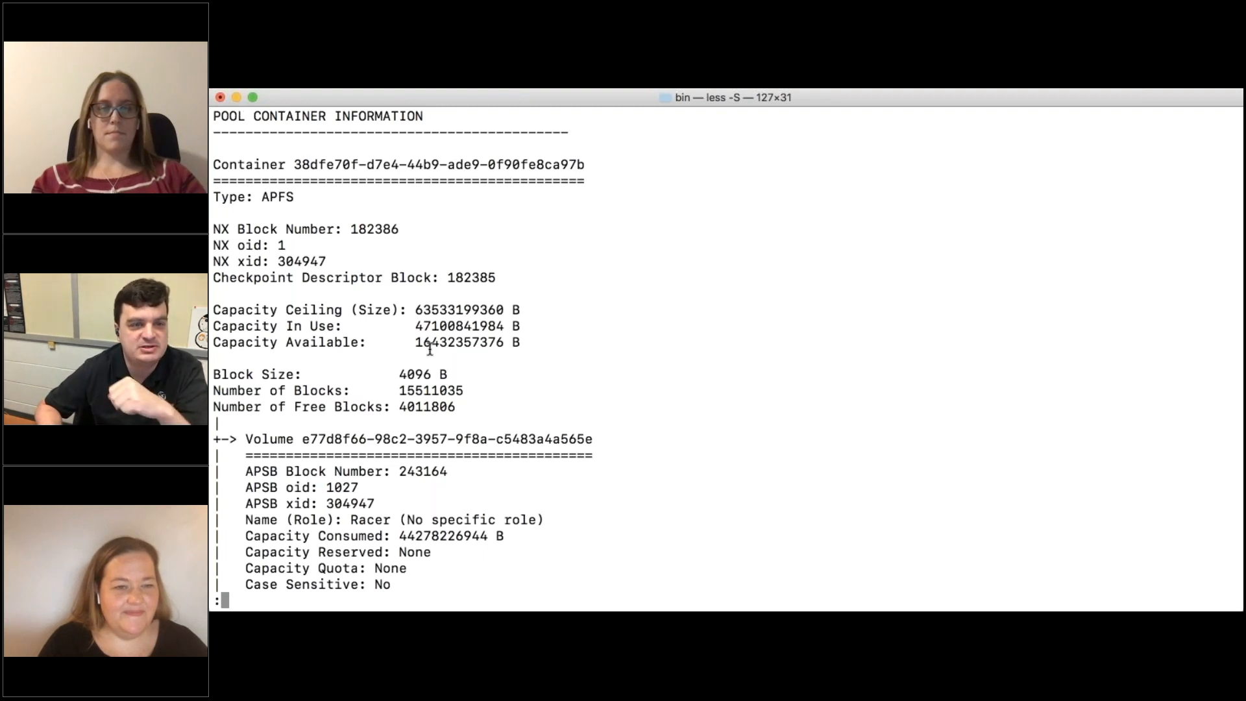
# Scroll the pstat output to the Racer volume and copy APSB block number 243164.
pyautogui.scroll(-3)
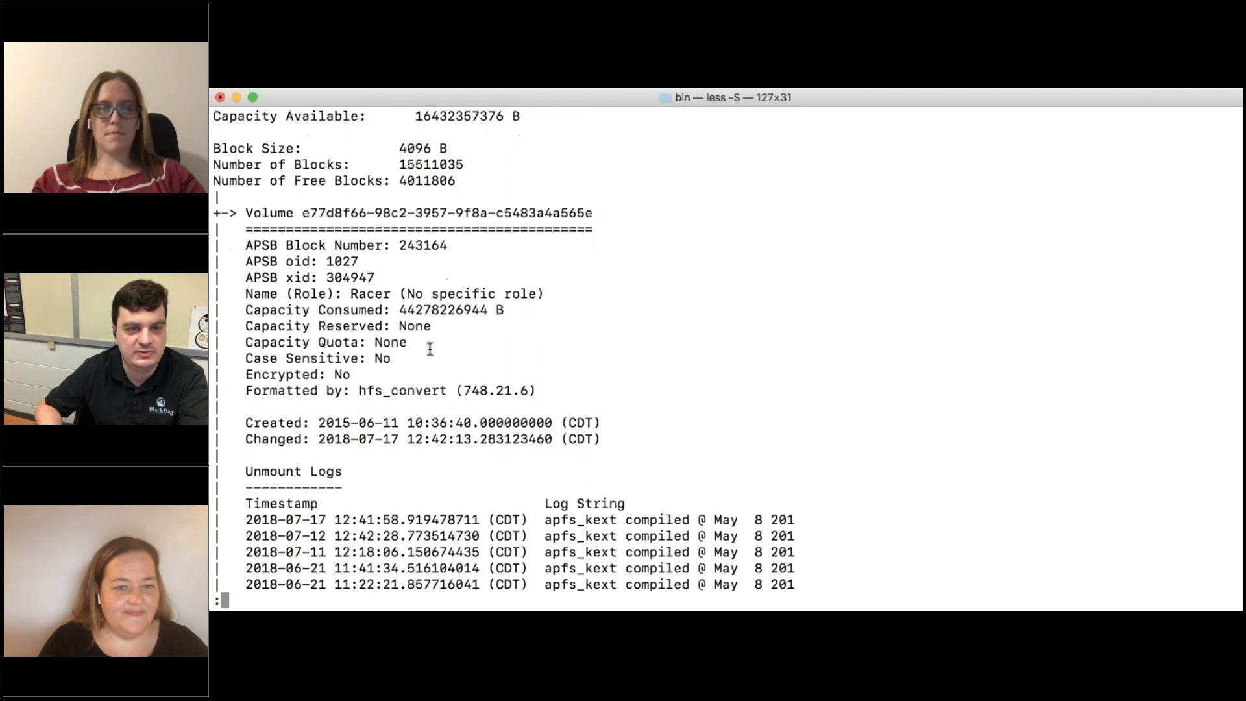
pyautogui.scroll(-3)
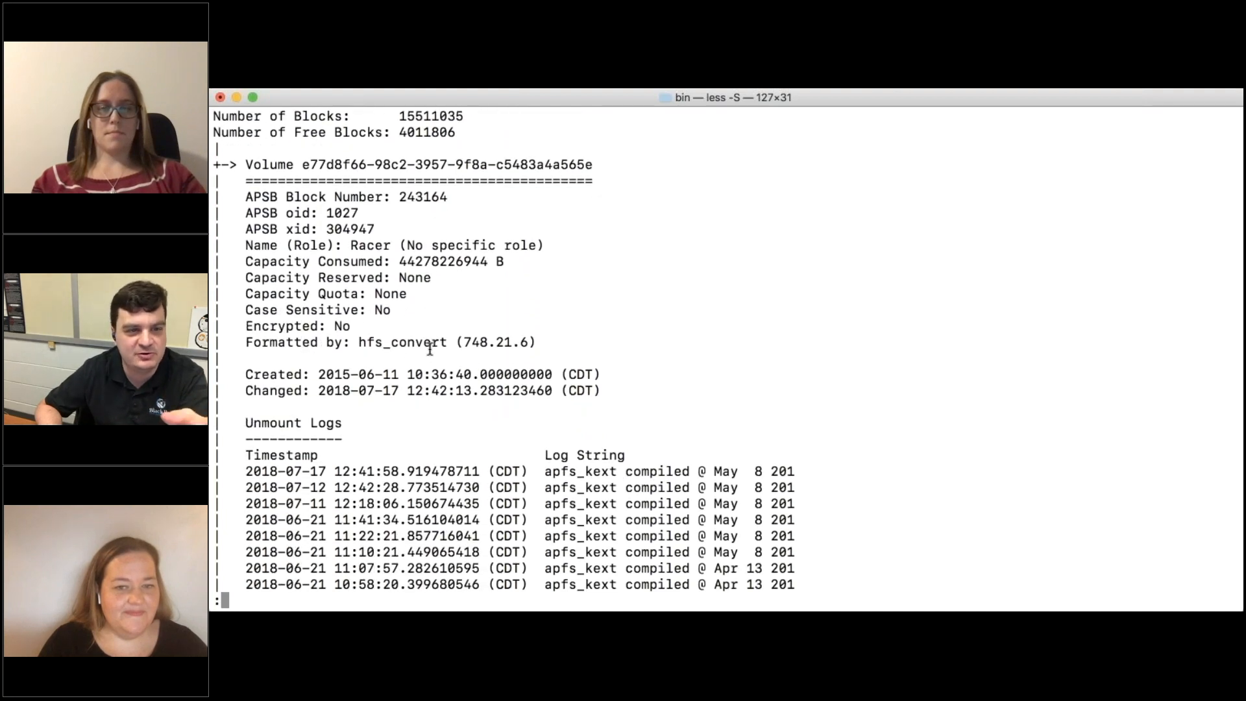
pyautogui.scroll(-3)
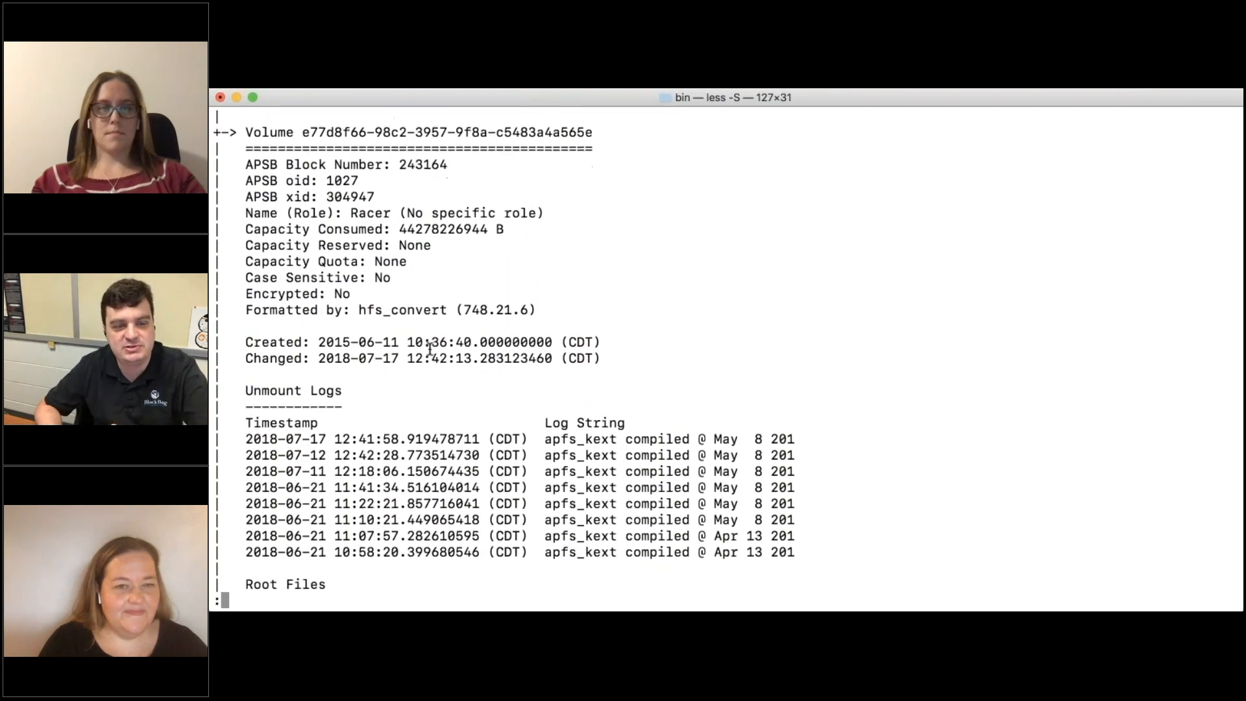
pyautogui.scroll(-3)
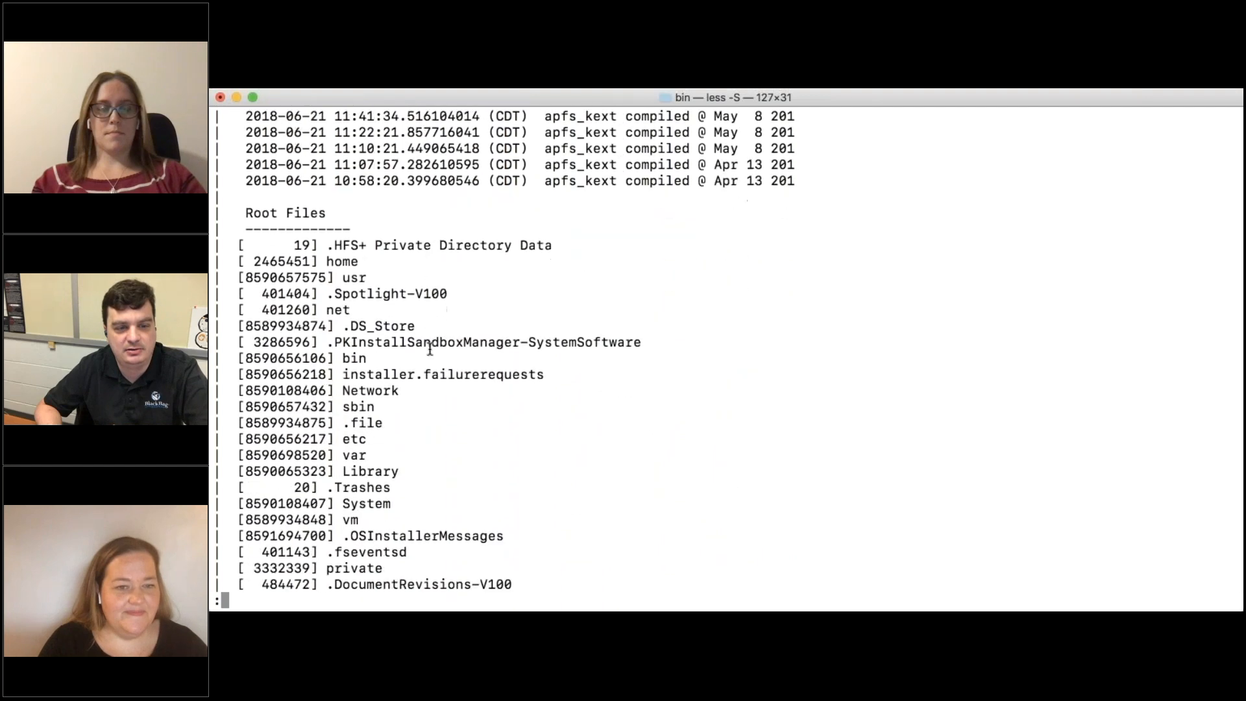
pyautogui.scroll(-3)
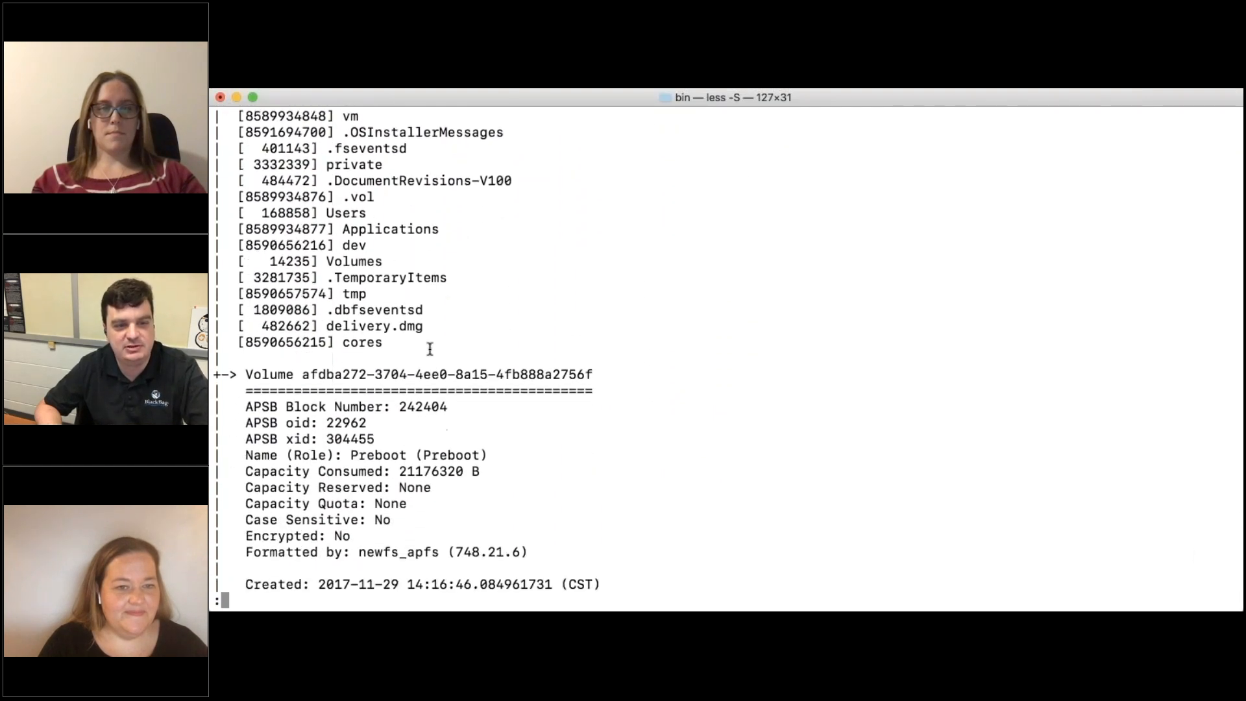
pyautogui.scroll(-3)
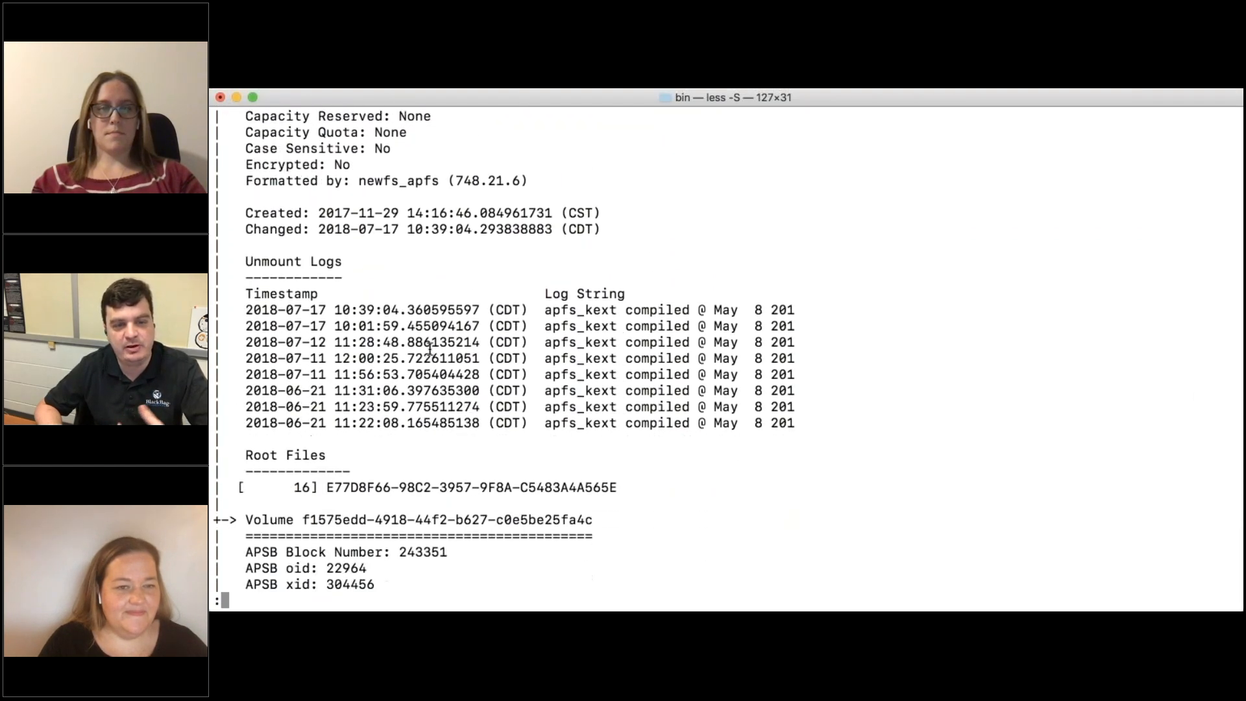
pyautogui.scroll(-3)
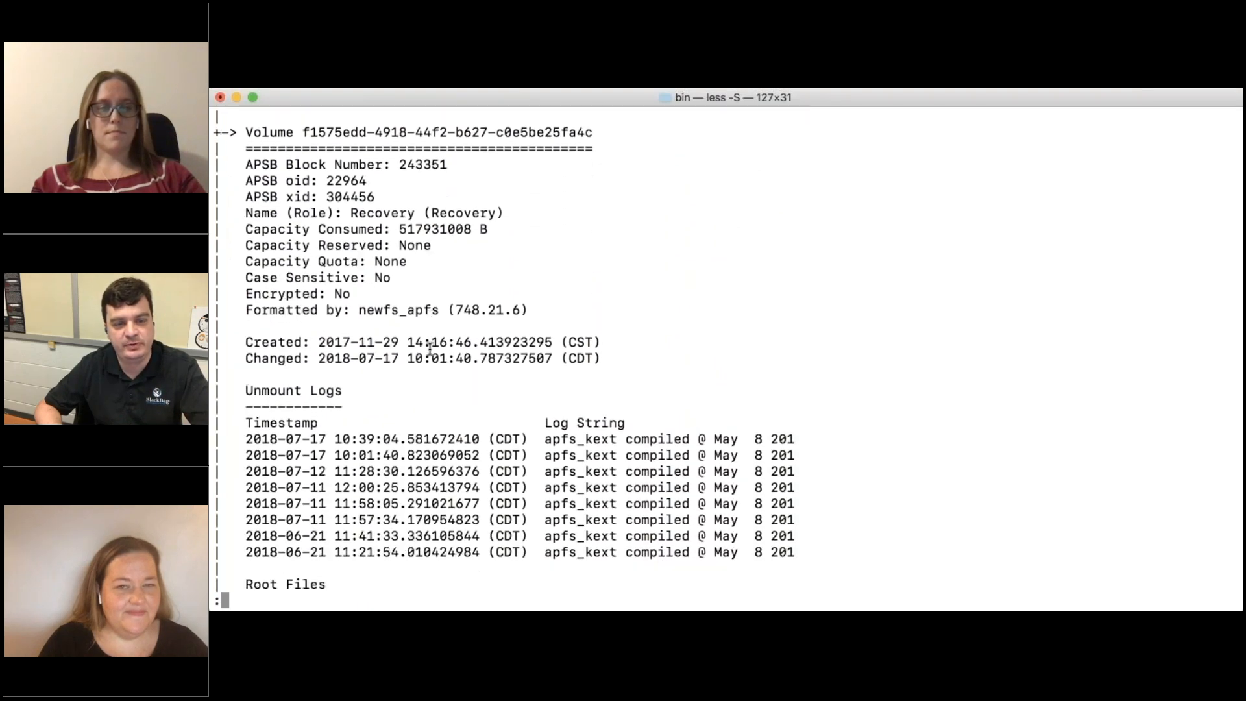
pyautogui.scroll(-3)
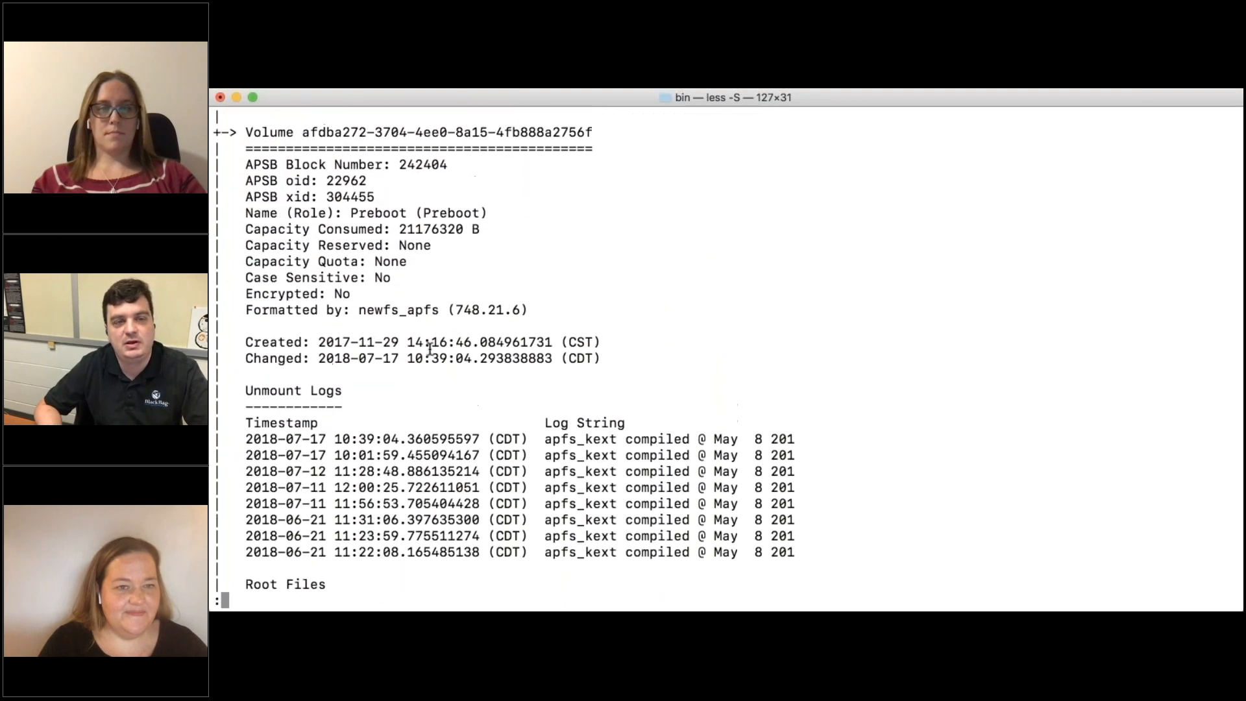
pyautogui.scroll(-3)
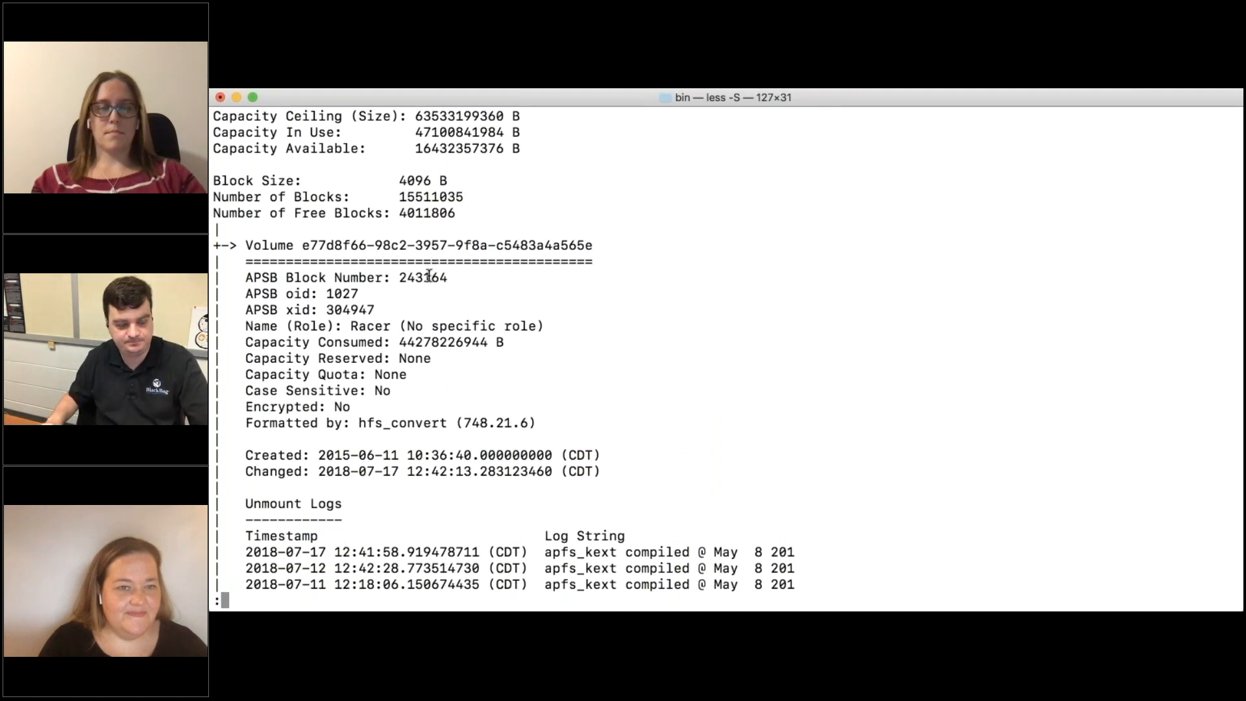
pyautogui.doubleClick(422, 277)
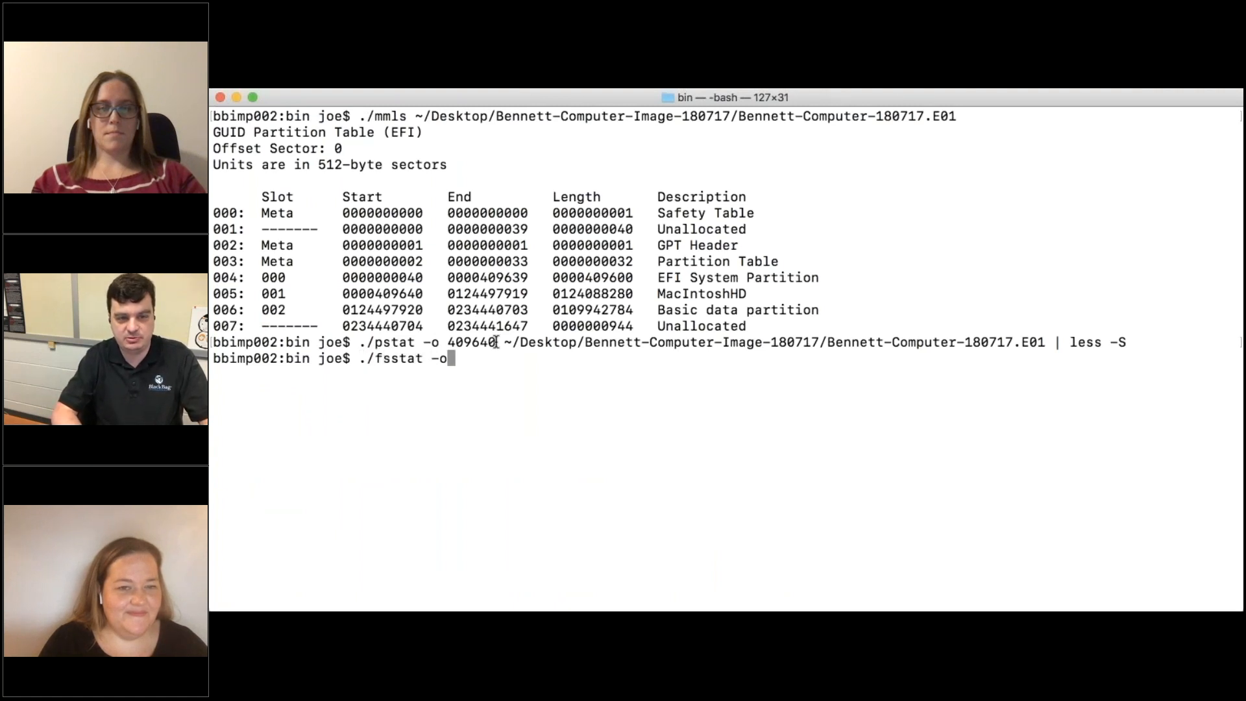
# Run ./fsstat -o 409640 -B 243164 on the Bennett-Computer-180717.E01 image.
pyautogui.write('409640 -B 243164')
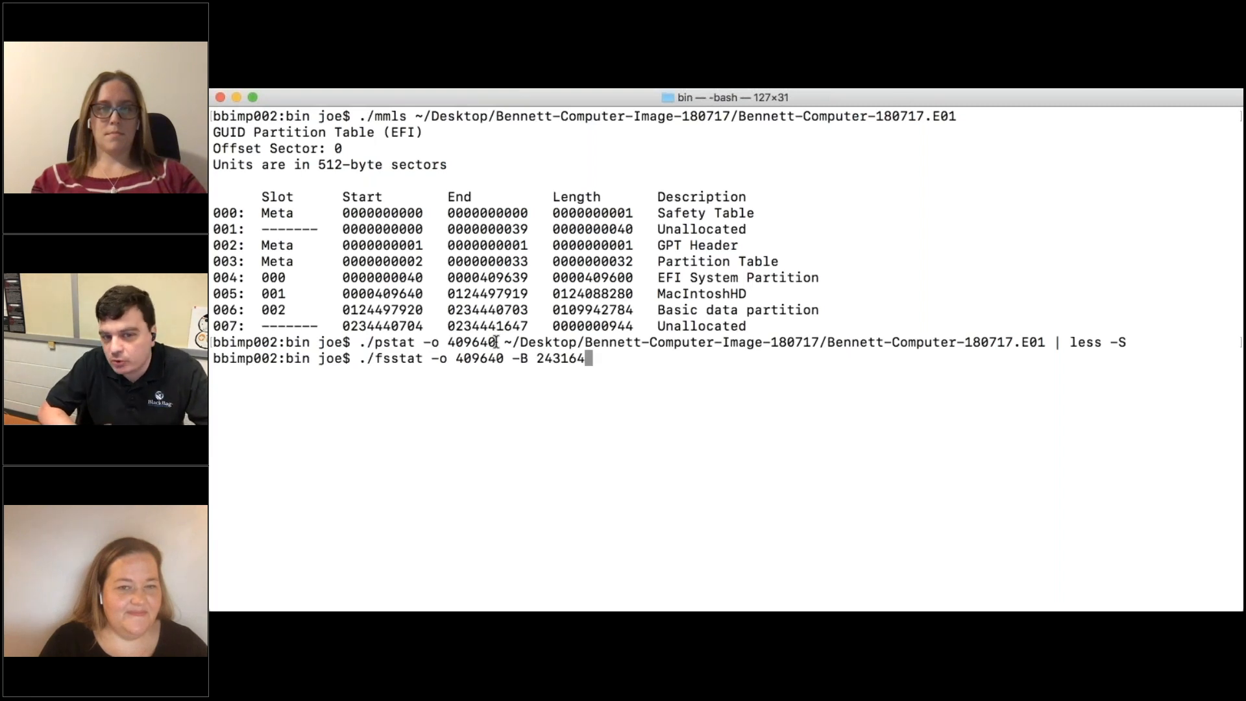
pyautogui.write('~')
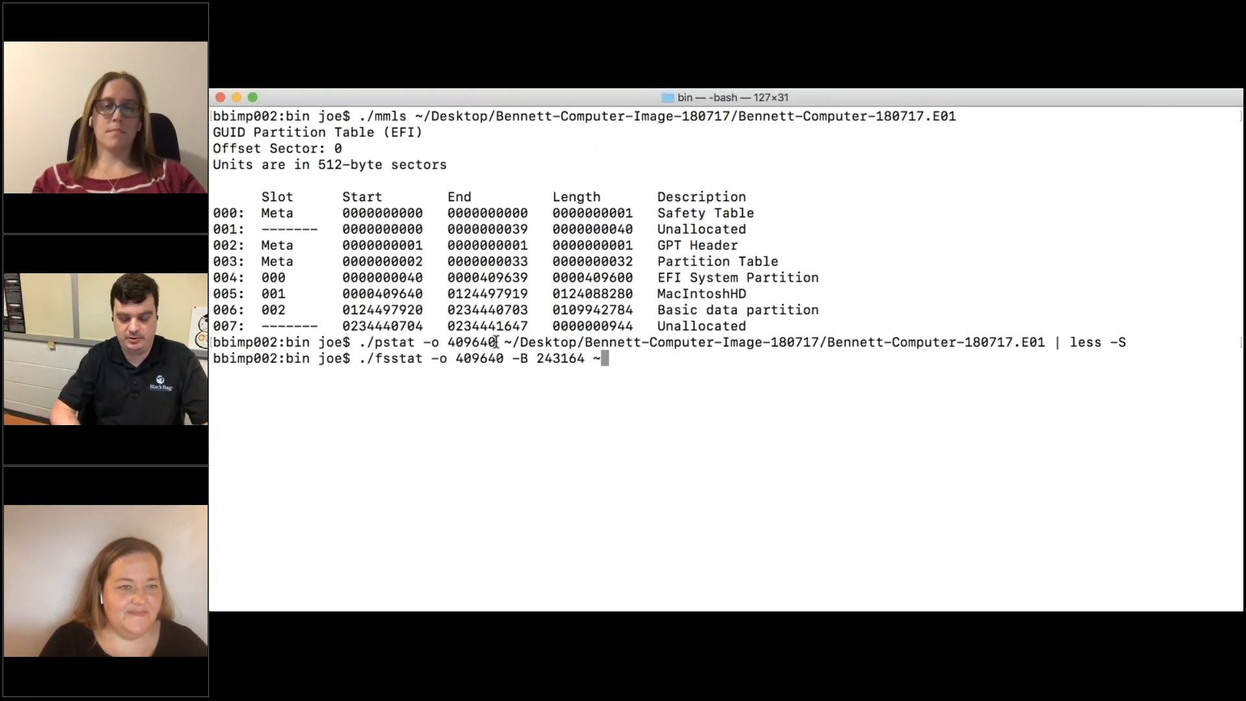
pyautogui.write('/Desktop/Bennett-Computer-Image-180717/Bennett-Computer-180717.E')
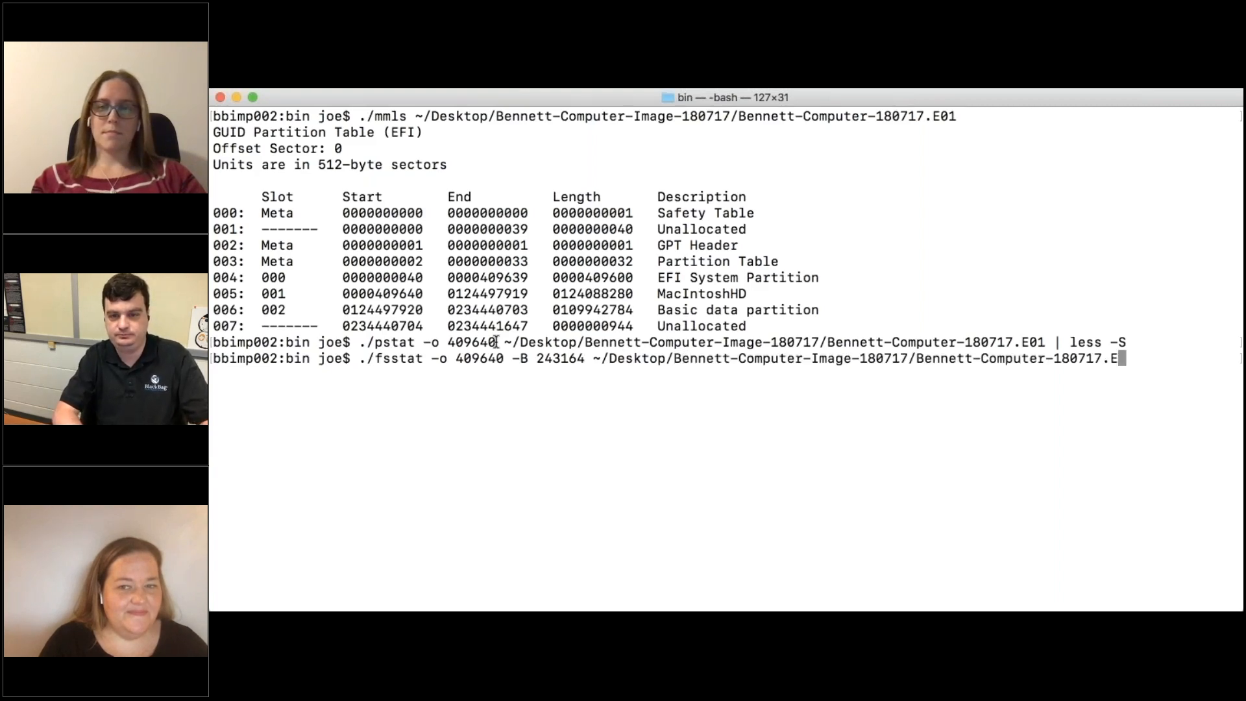
pyautogui.write('01')
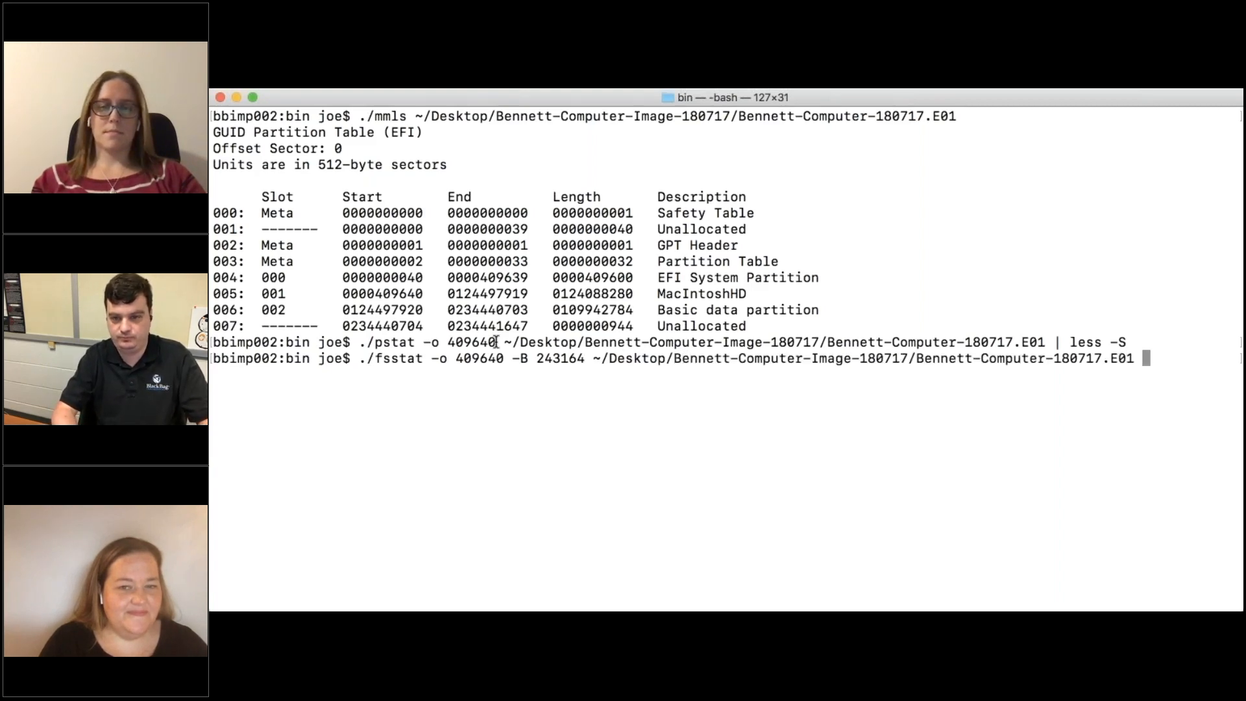
pyautogui.press('Return')
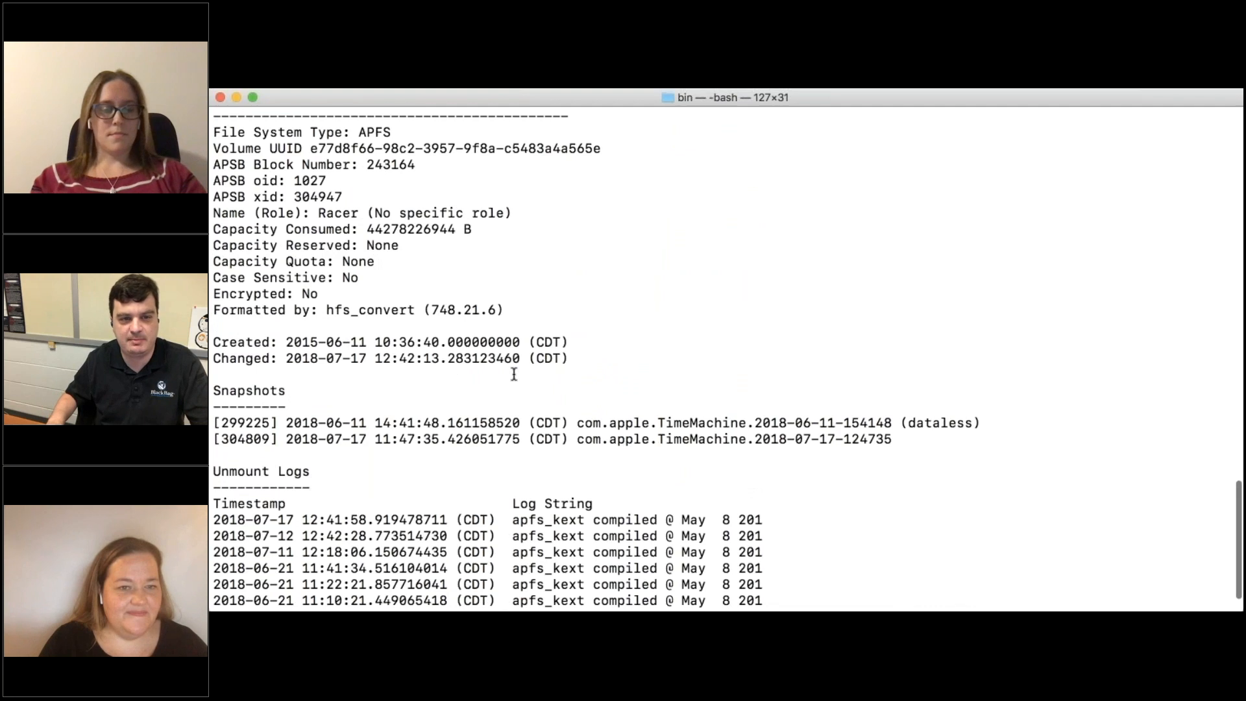
# Scroll the Racer fsstat report to its snapshots, encryption flag and unmount logs.
pyautogui.scroll(-3)
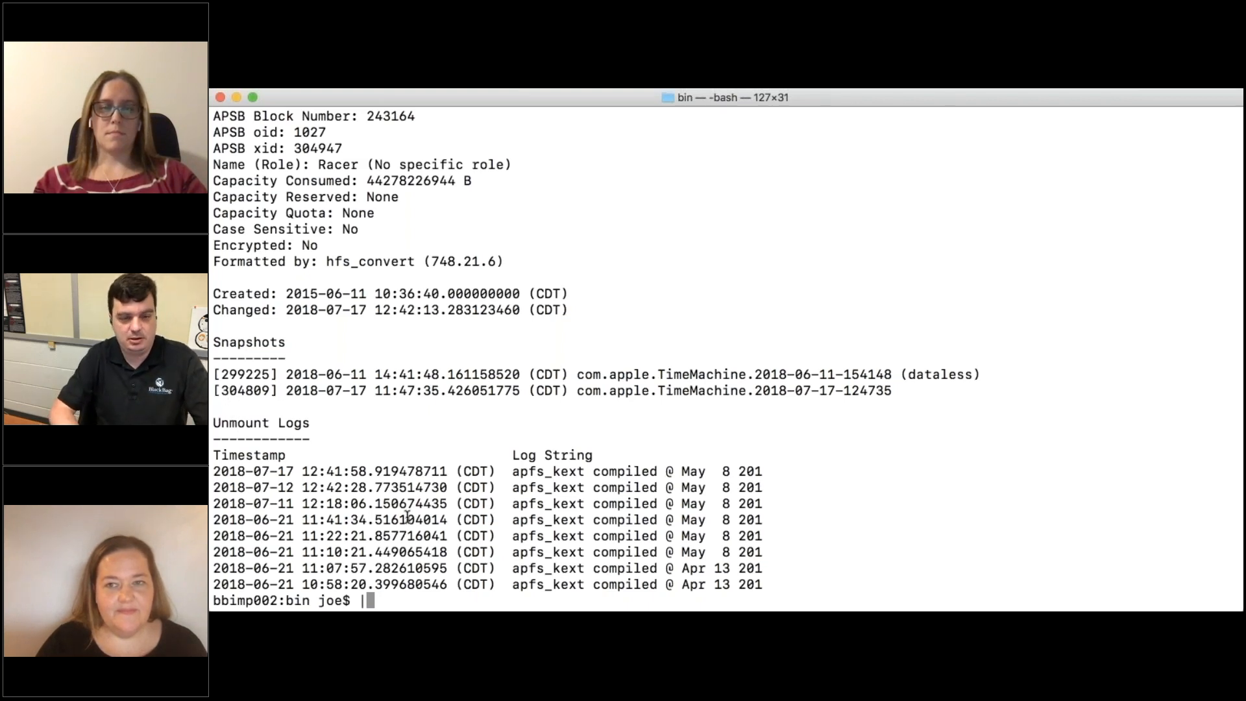
# List the Racer root files with fls and query istat for delivery.dmg, inode 482662.
pyautogui.write('./fsstat -o 409640 -B 243164 ~/Desktop/Bennett-Computer-Image-180717/Bennett-Computer-180717.E01')
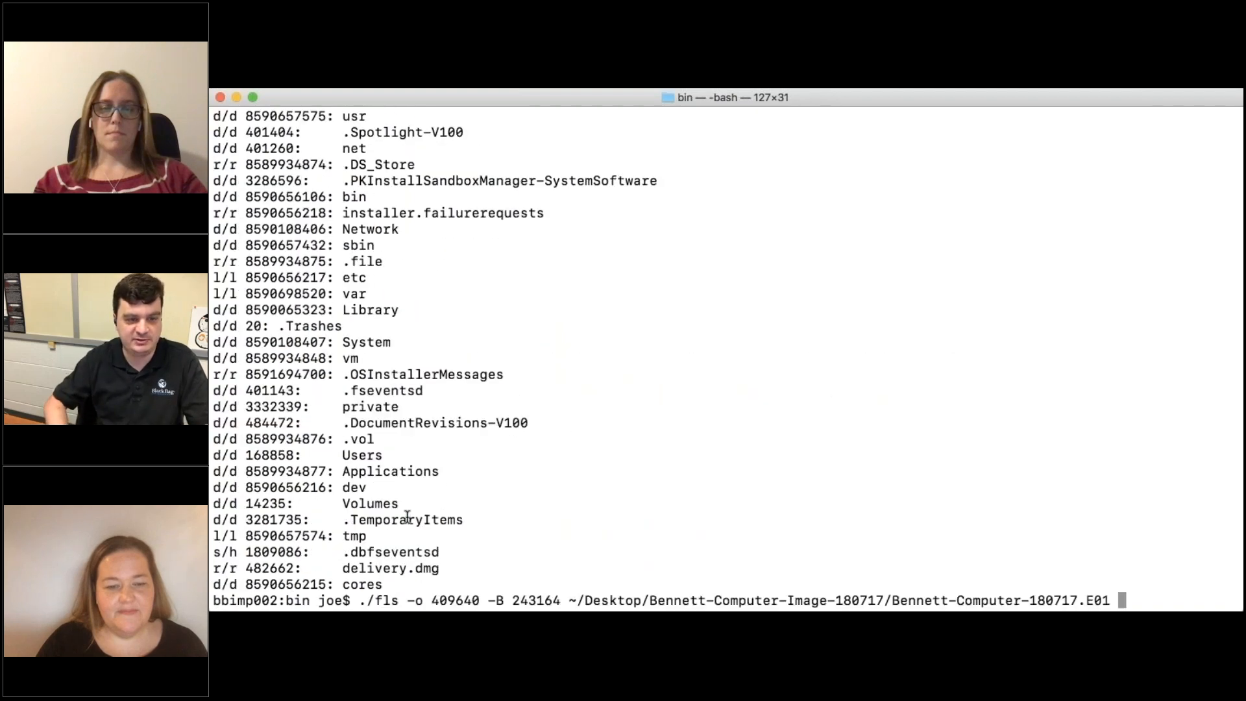
pyautogui.doubleClick(268, 568)
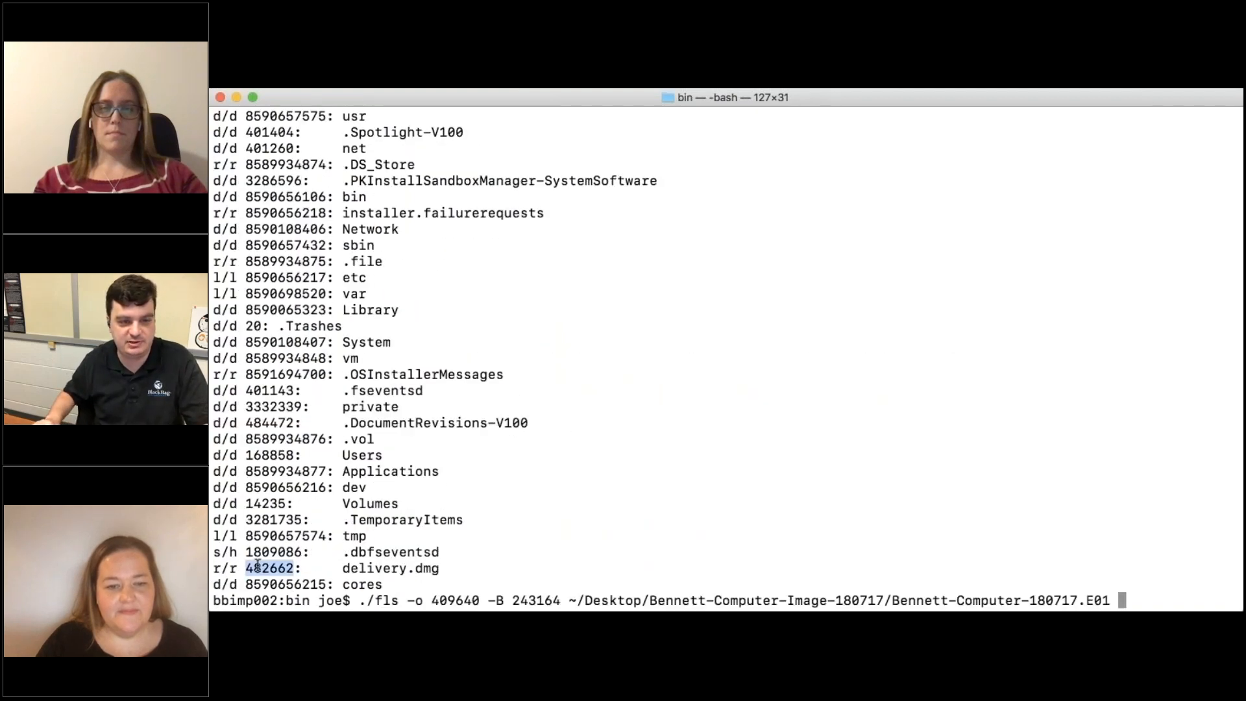
pyautogui.write('482662 | xxd')
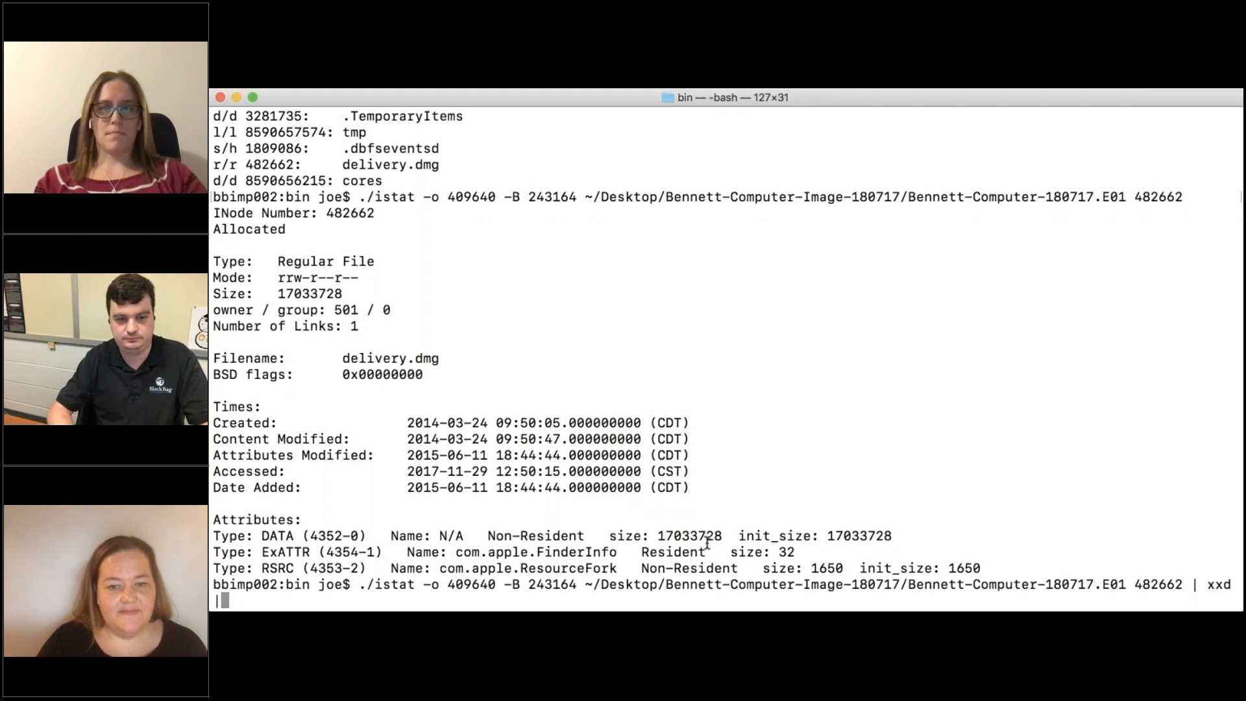
pyautogui.write('less')
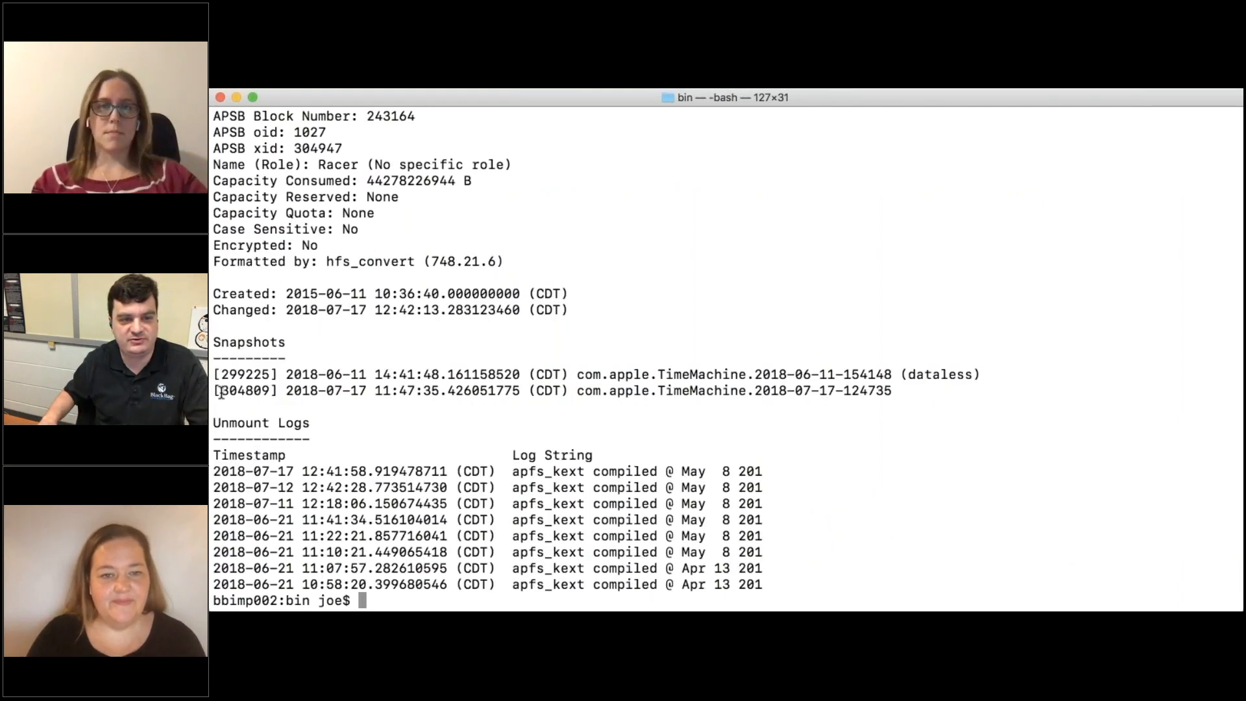
# Copy snapshot ID 304809 and run ./fls -o 409640 -B 243164 -s 304809 on the image.
pyautogui.doubleClick(246, 390)
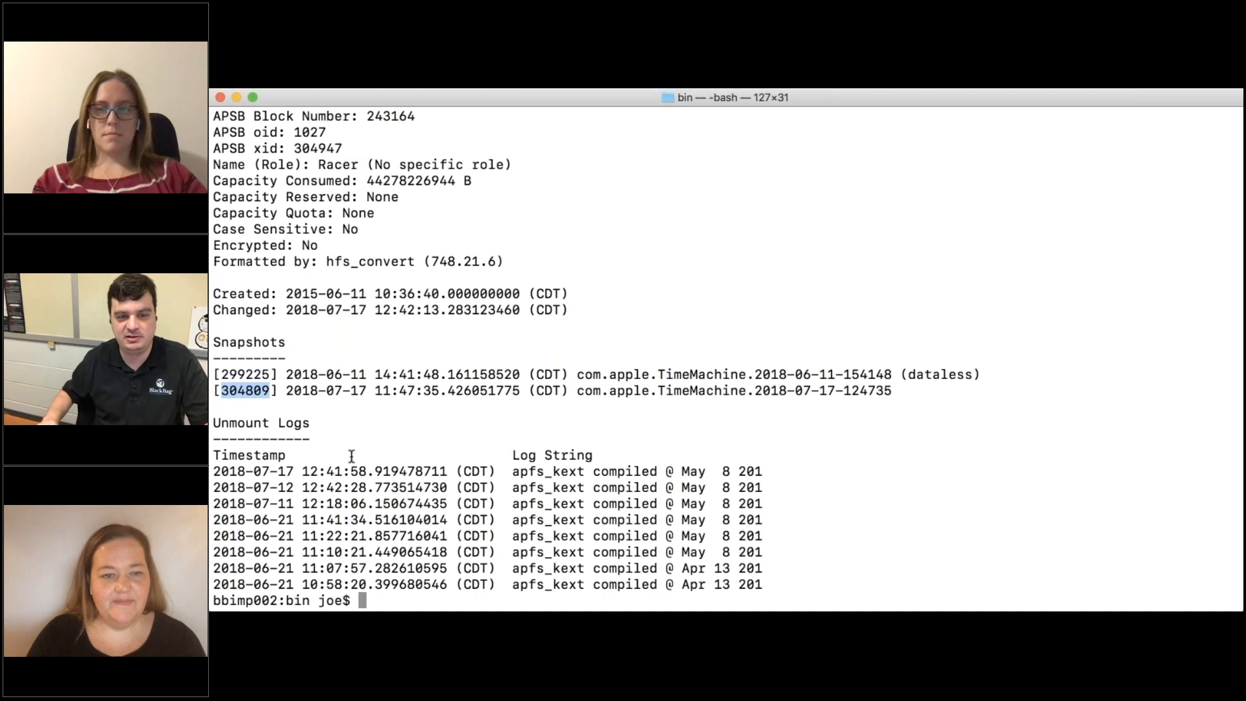
pyautogui.write('./fls -o 409640 -B 243164 ~/Desktop/Bennett-Computer-Image-180717/Bennett-Computer-180717.E01')
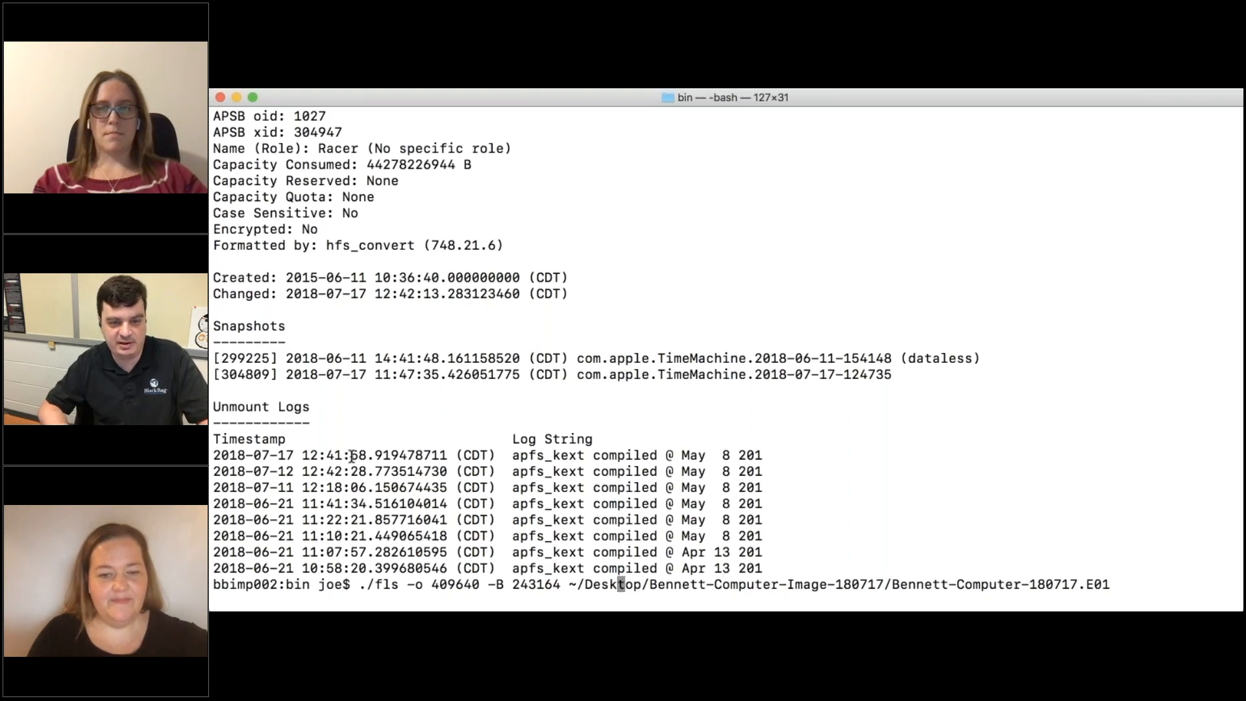
pyautogui.write('-s 304809')
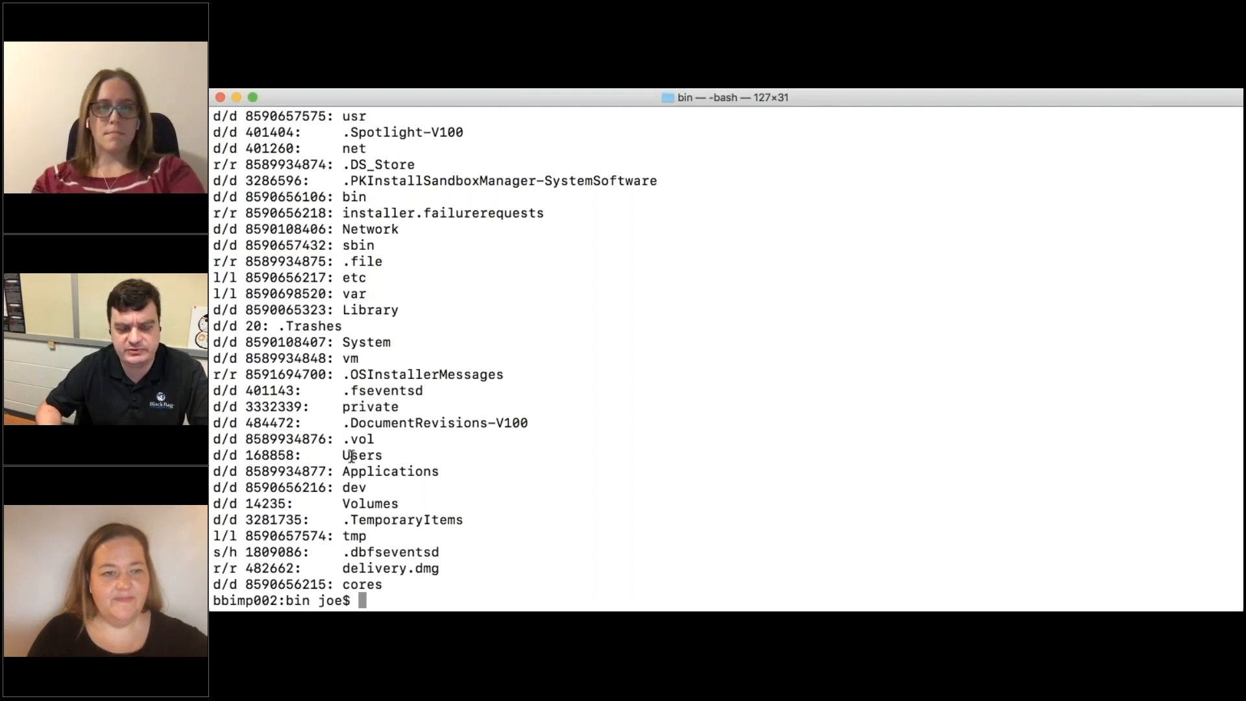
# Add '-k password' to the snapshot 304809 fls command.
pyautogui.write('./fls -o 409640 -B 243164 -s 304809 ~/Desktop/Bennett-Computer-Image-180717/Bennett-Computer-180717.E01')
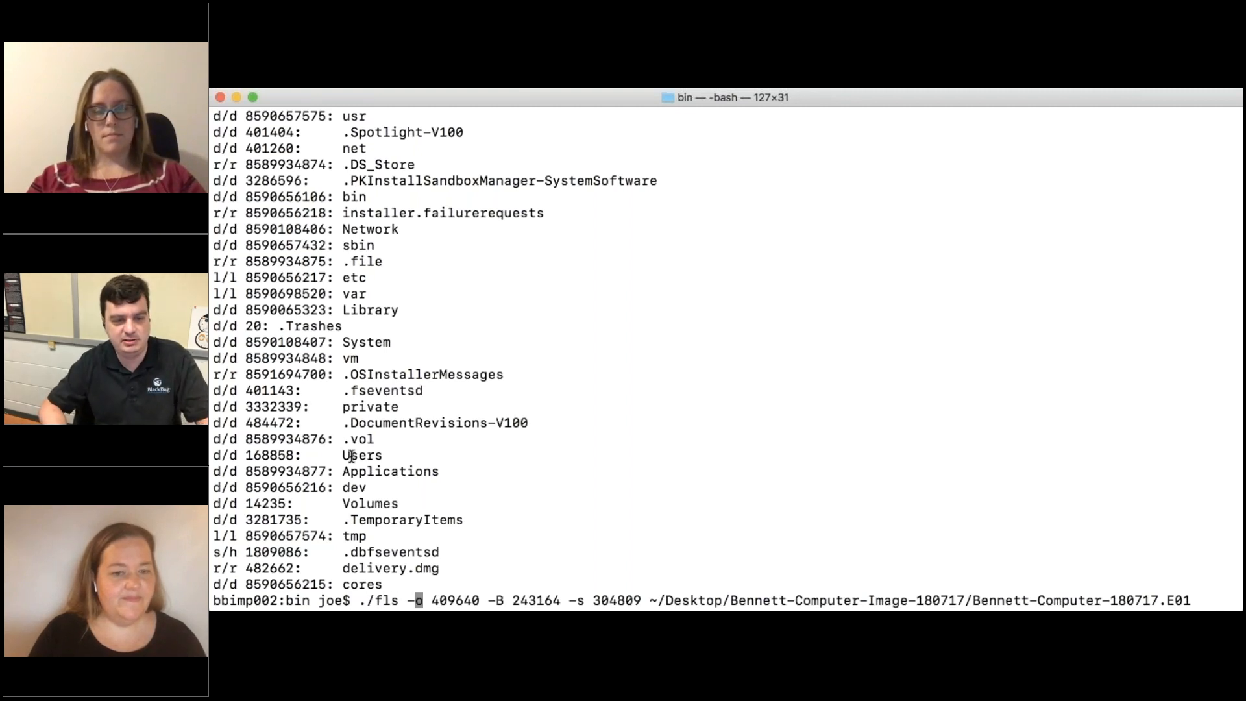
pyautogui.write('-k')
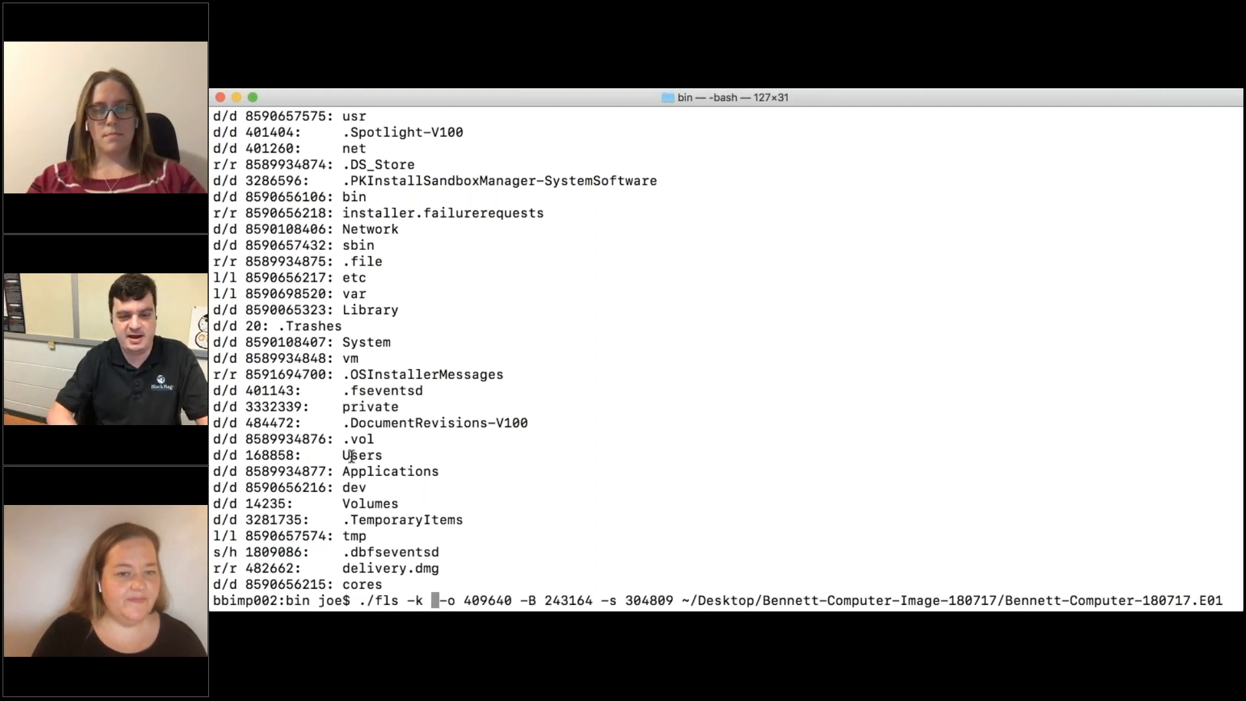
pyautogui.write('password')
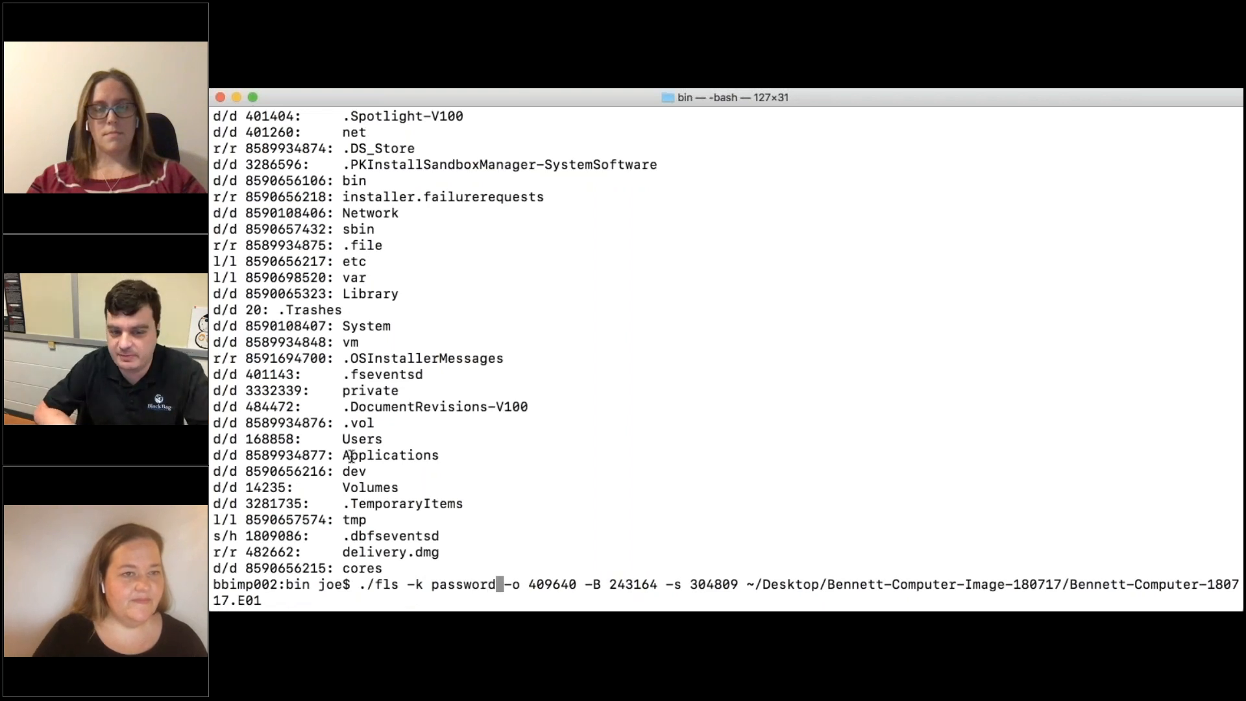